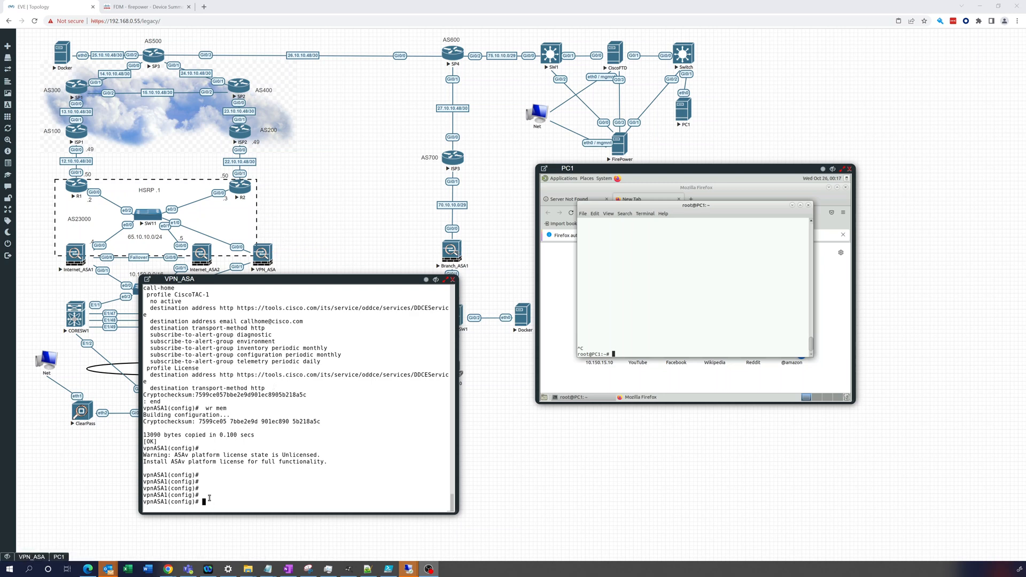
mouse_move(220, 500)
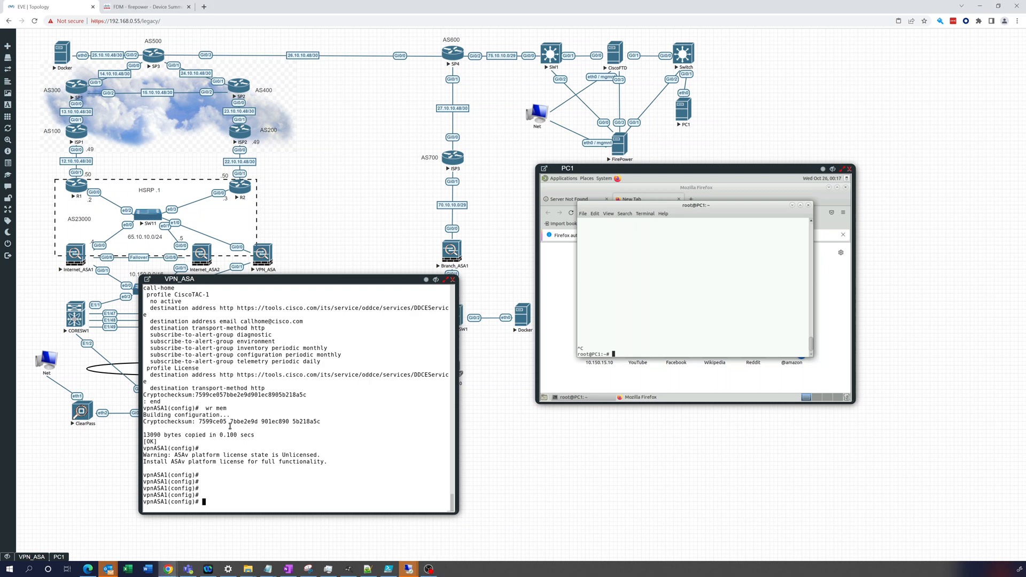
Begin typing 'show run' at the VPN_ASA config prompt.
text(shwo run)
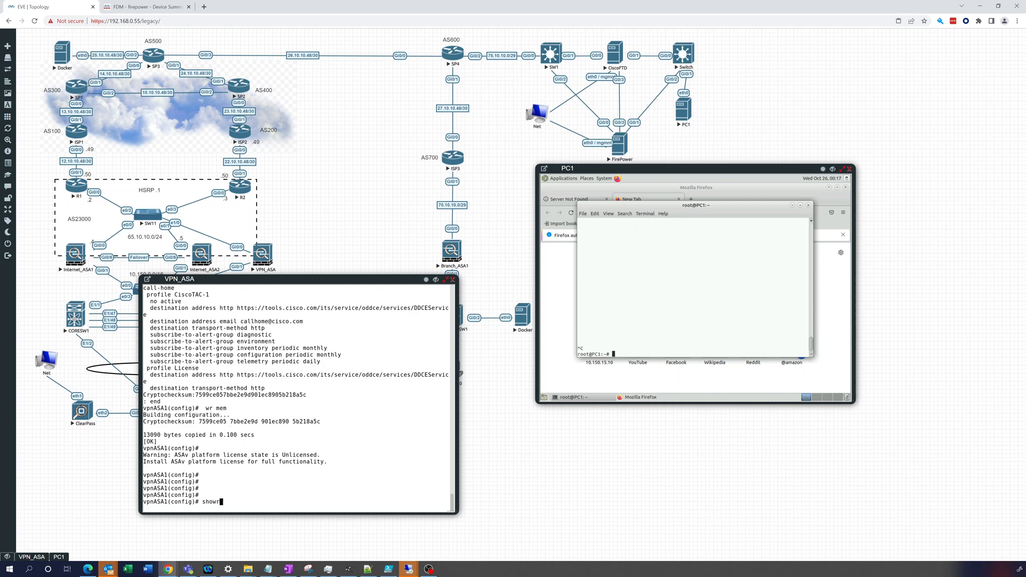
Run 'show run' and page through the output to the IKEv2 policies and group-policy settings.
key(Enter)
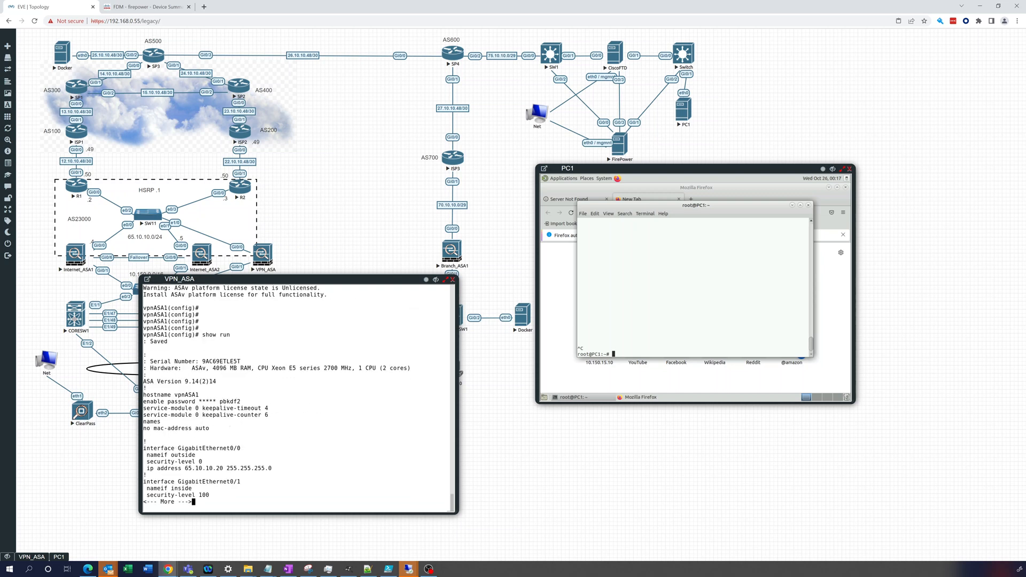
key(space)
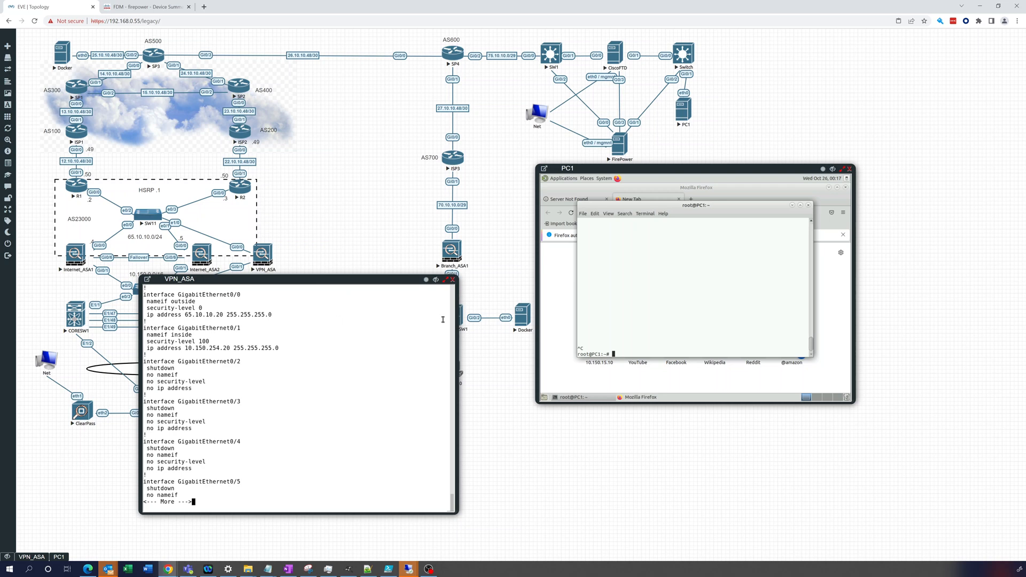
mouse_move(335, 436)
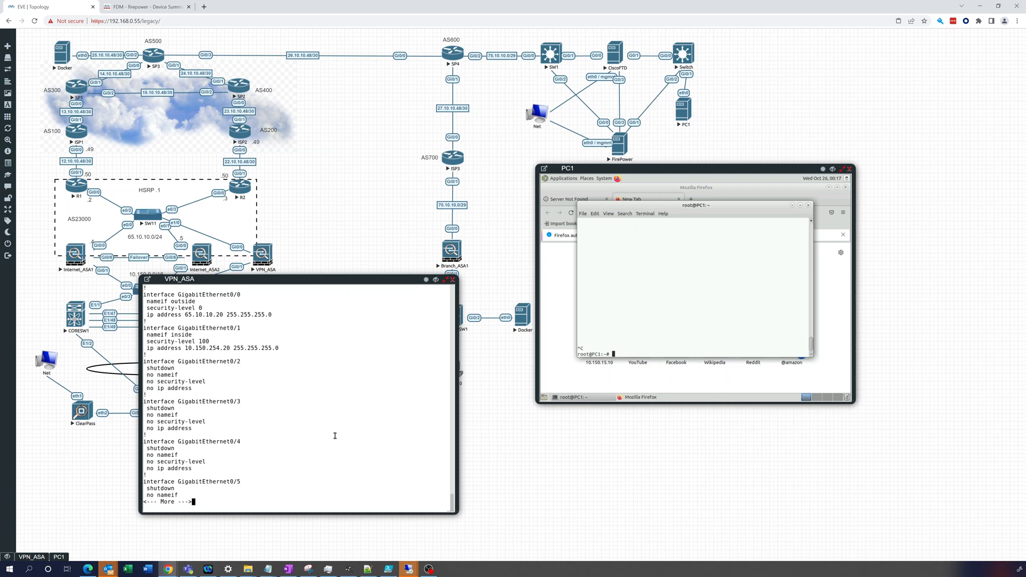
key(space)
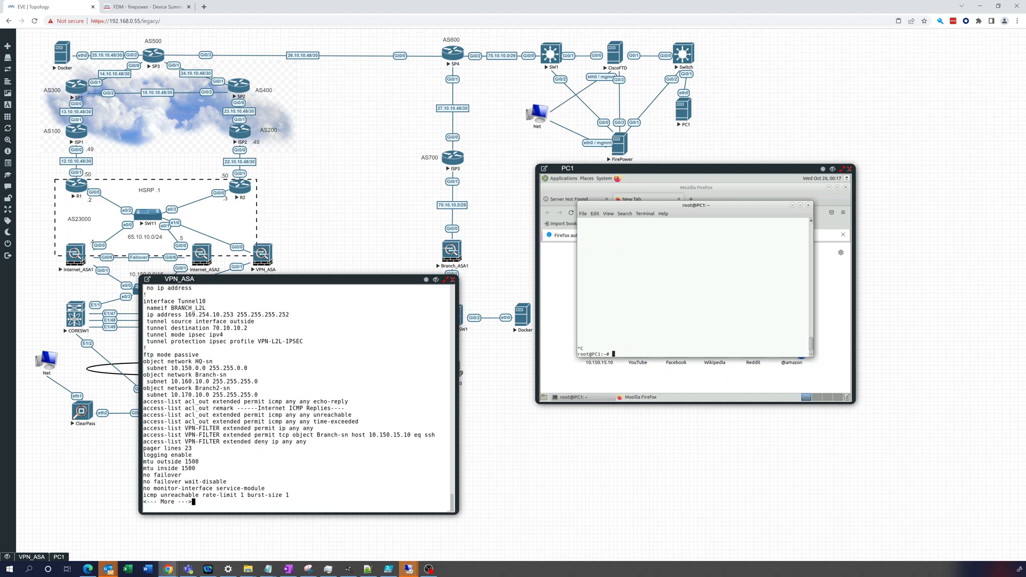
key(space)
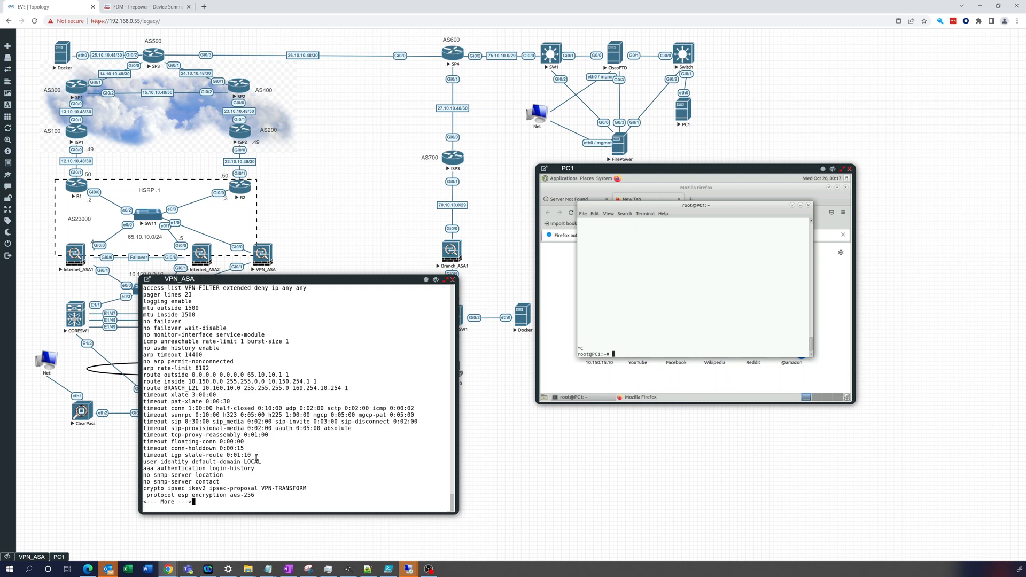
key(Space)
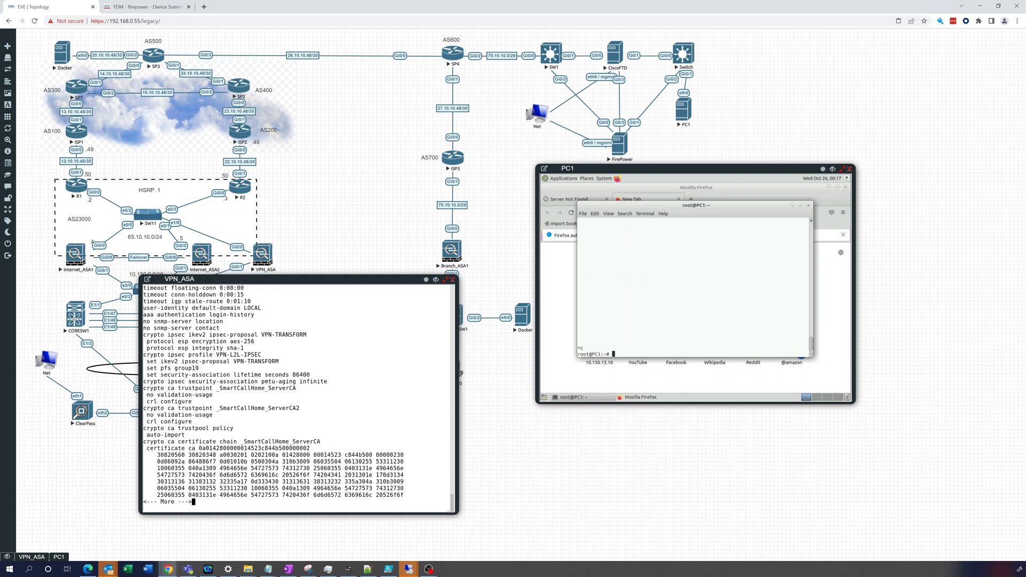
key(space)
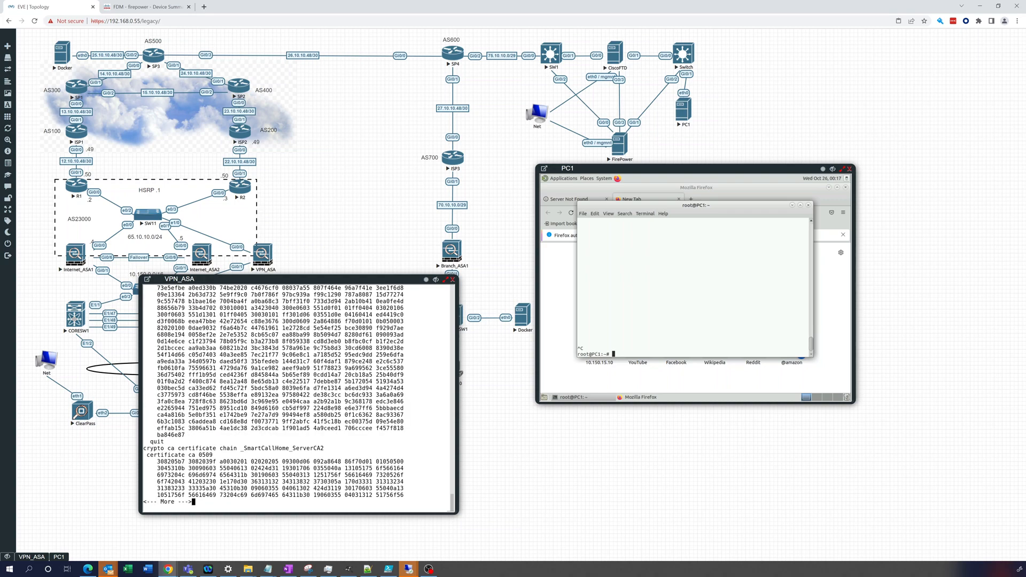
key(space)
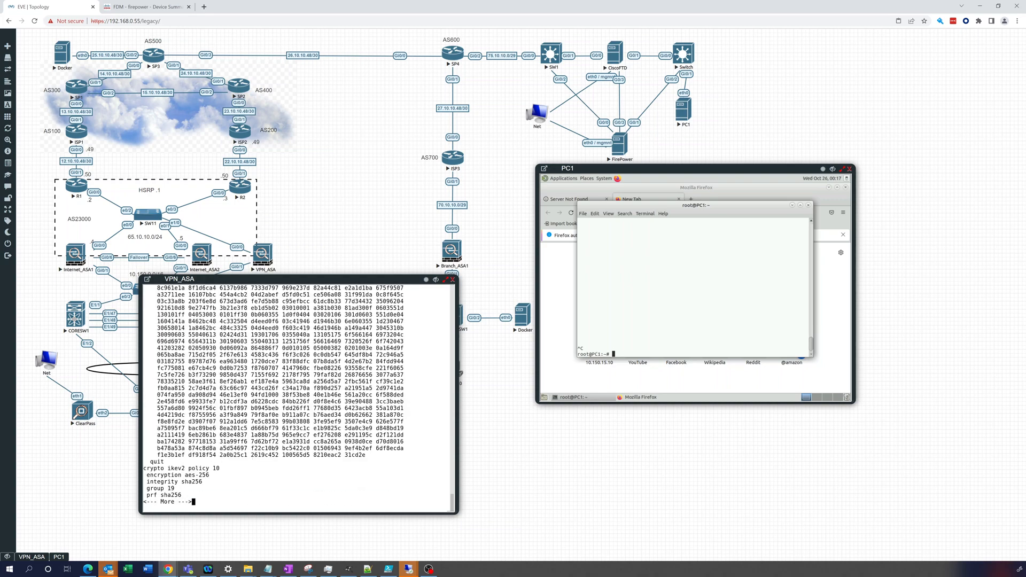
key(space)
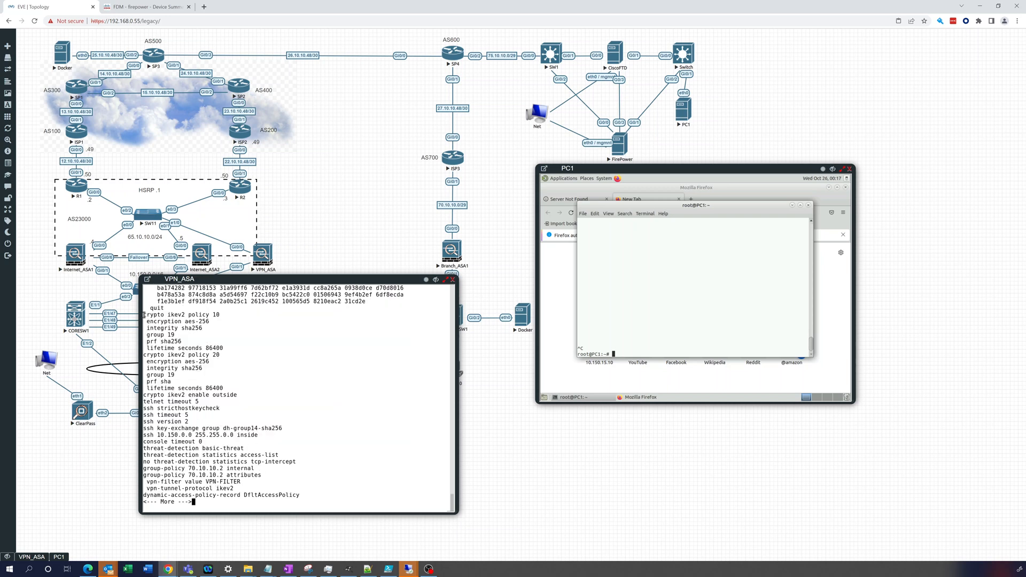
drag(142, 314, 222, 348)
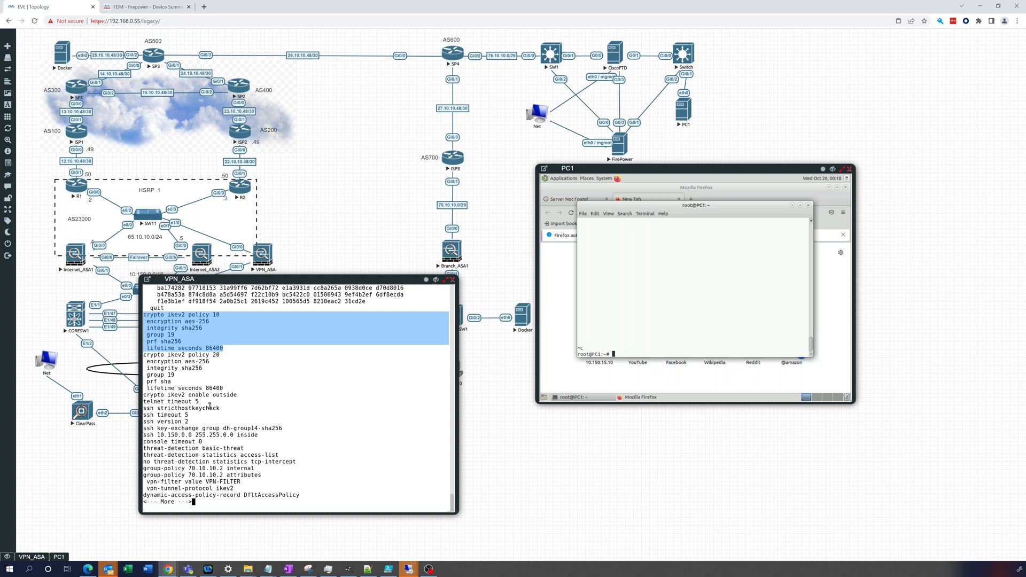
key(space)
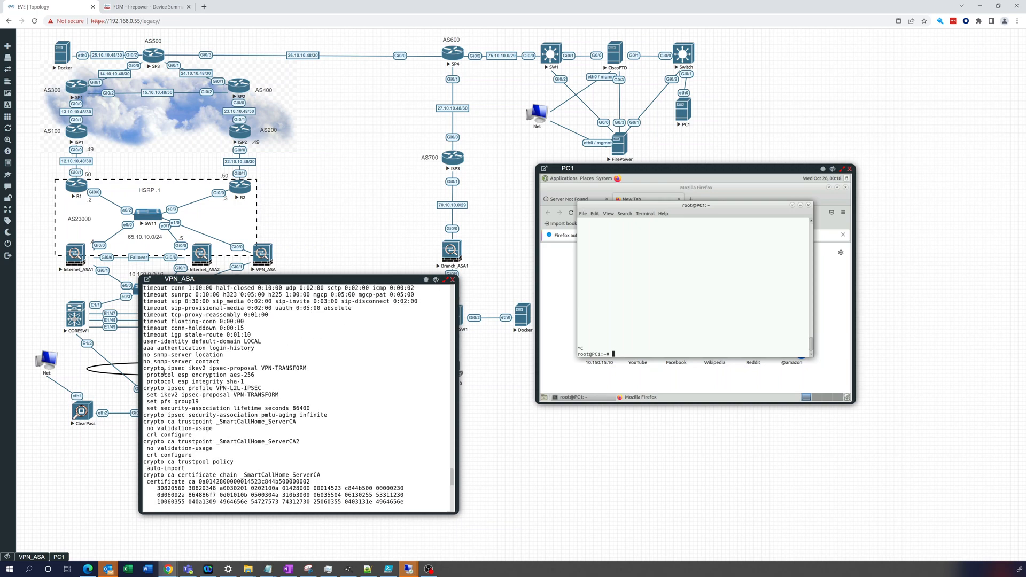
double_click(170, 368)
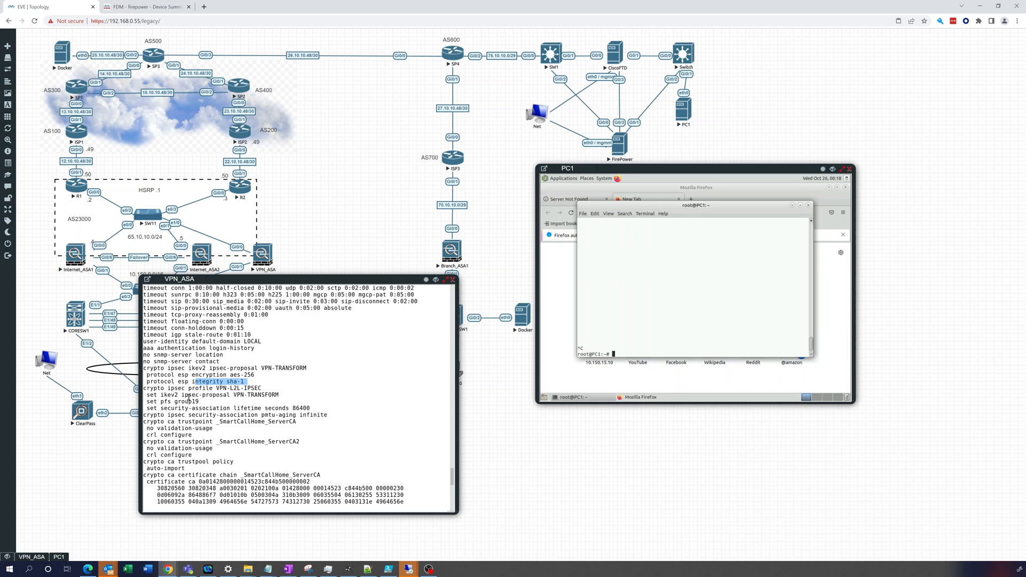
scroll(down, 3)
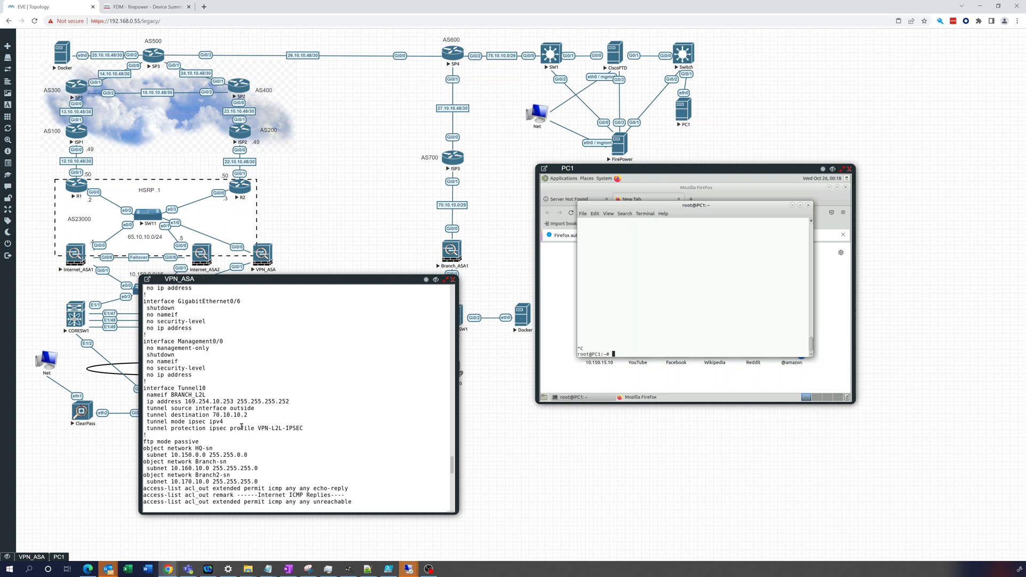
scroll(down, 3)
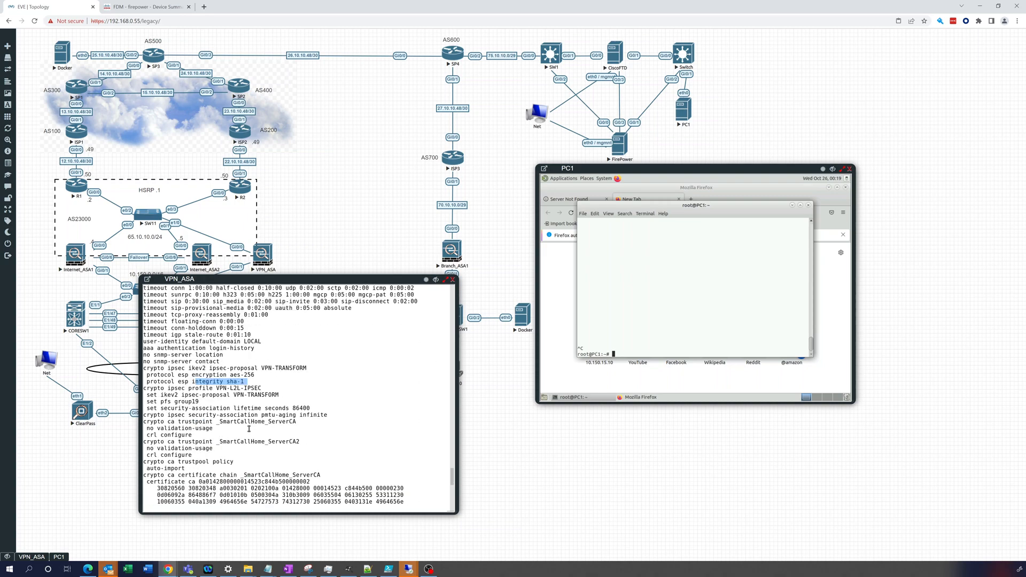
scroll(down, 3)
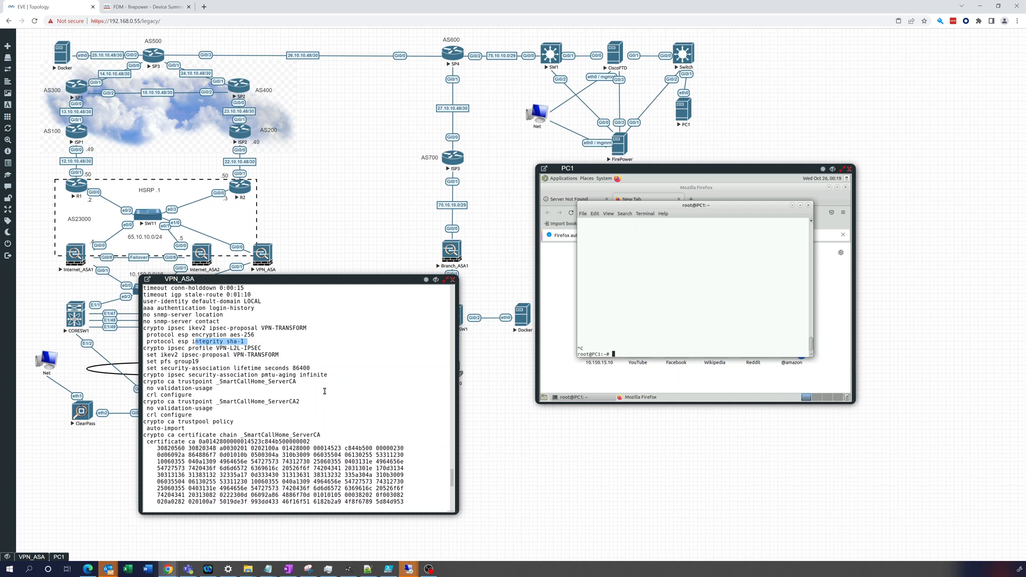
mouse_move(323, 395)
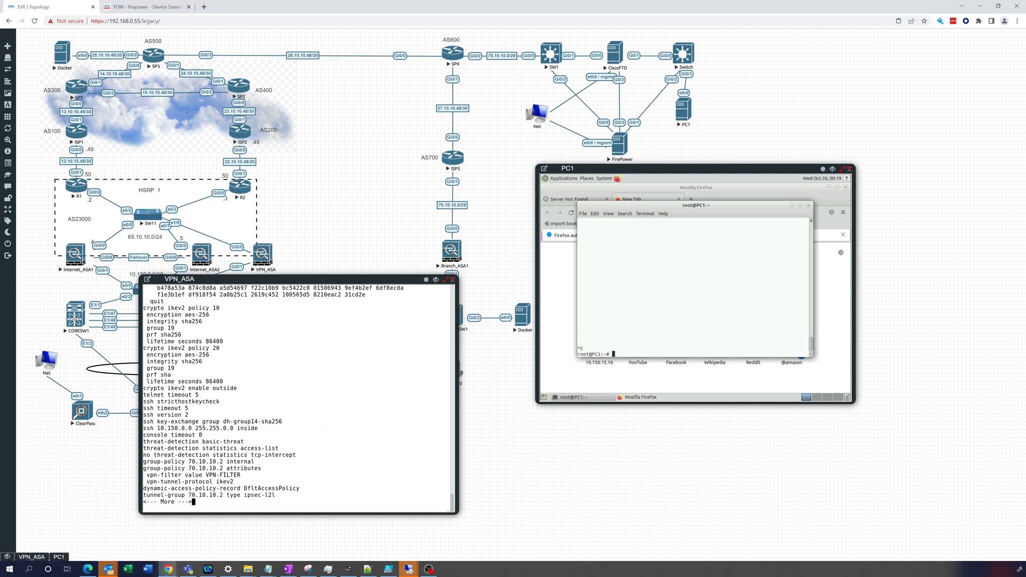
Create interface tunnel 20 and name it ASATOFTD.
text(inter)
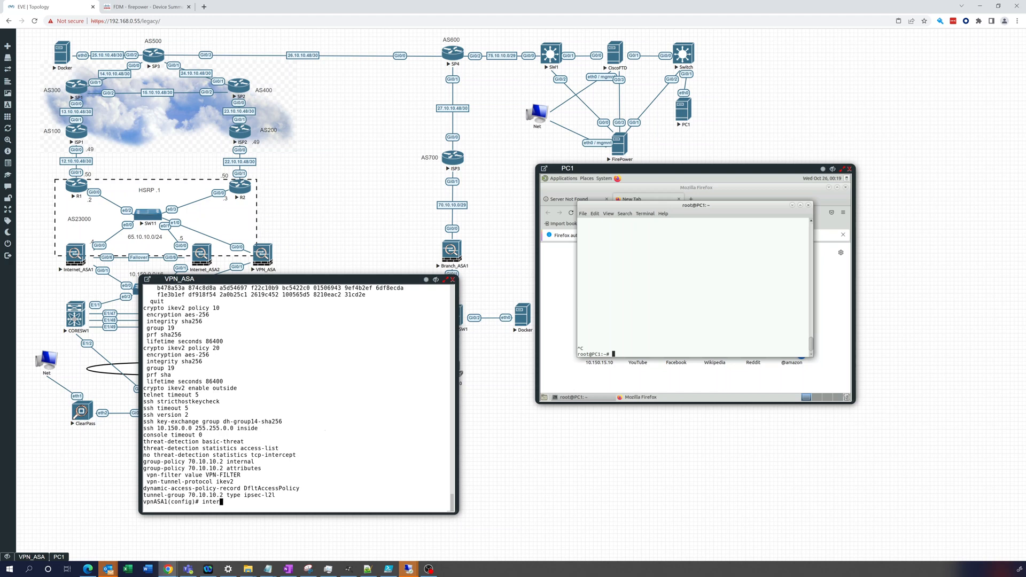
text(interface tunnel 20)
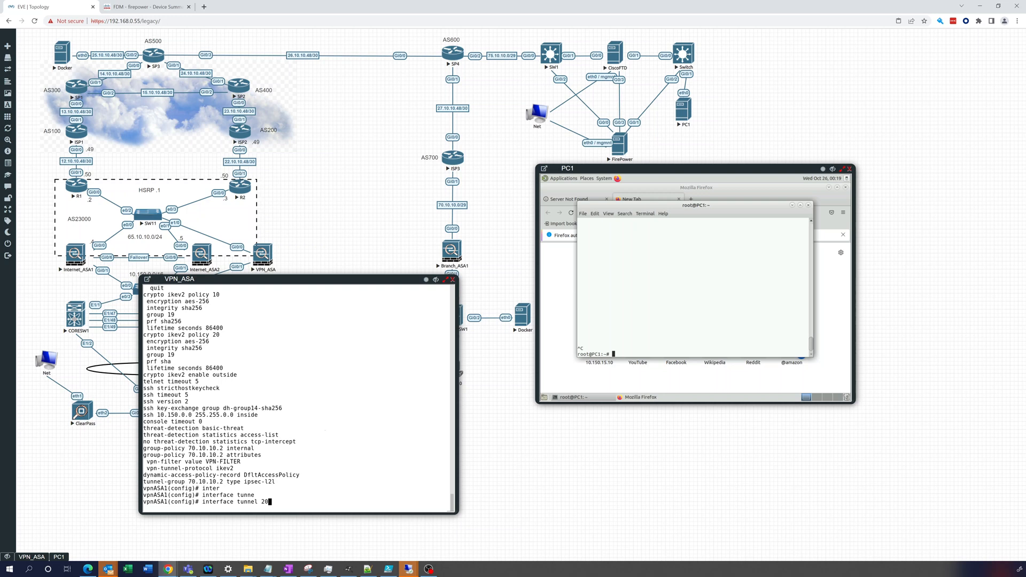
key(Return)
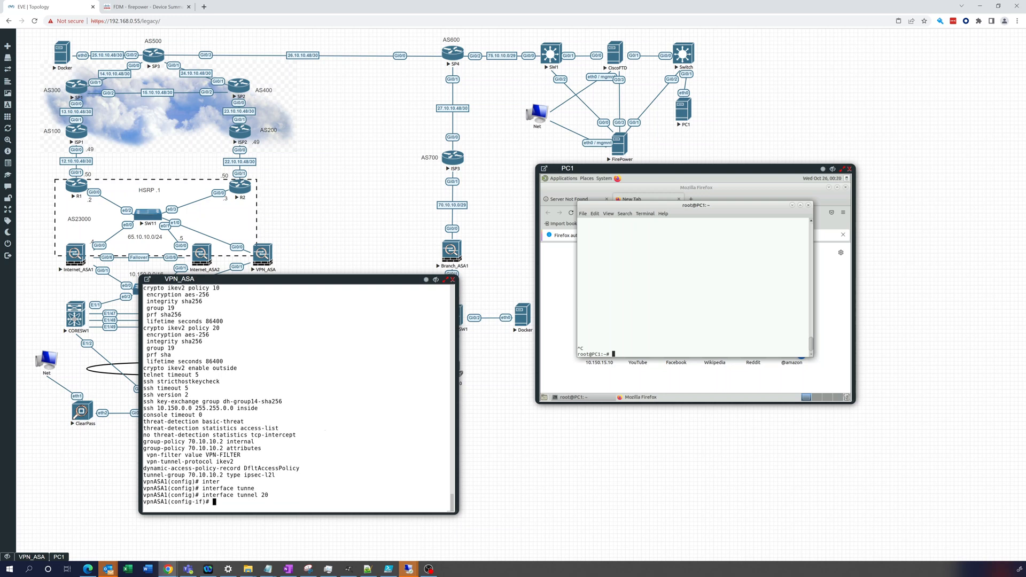
text(name)
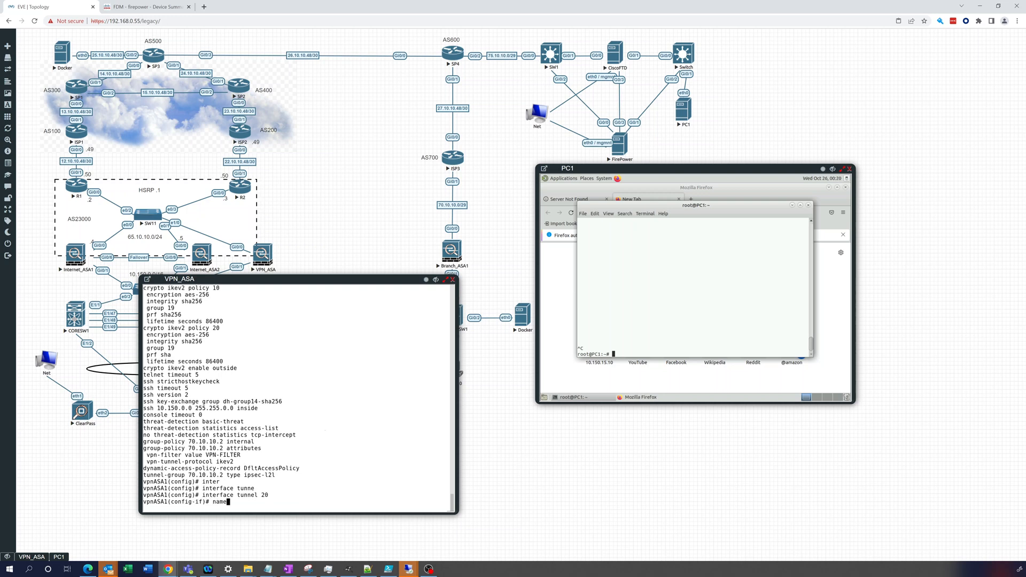
text(if)
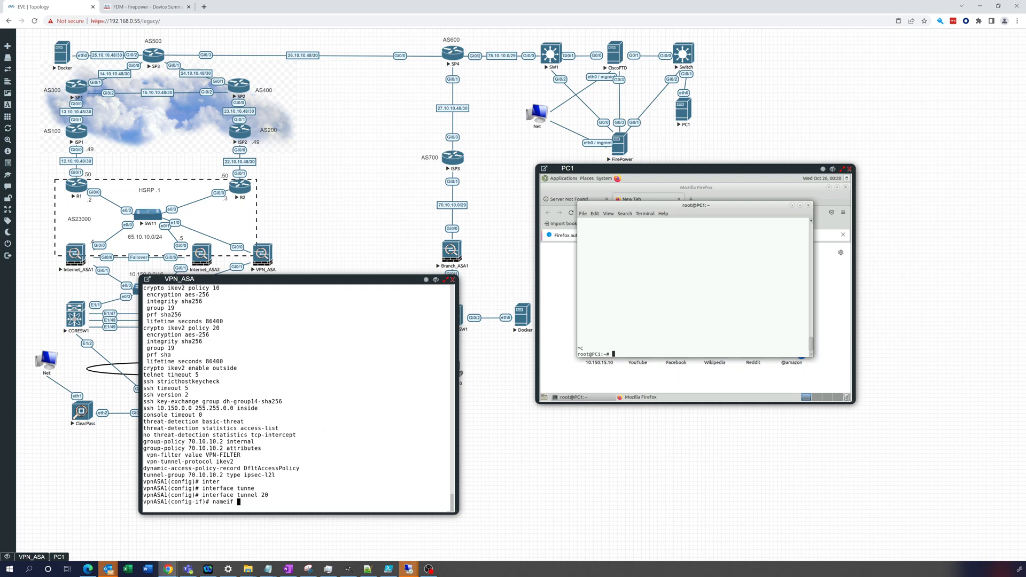
text(ASA)
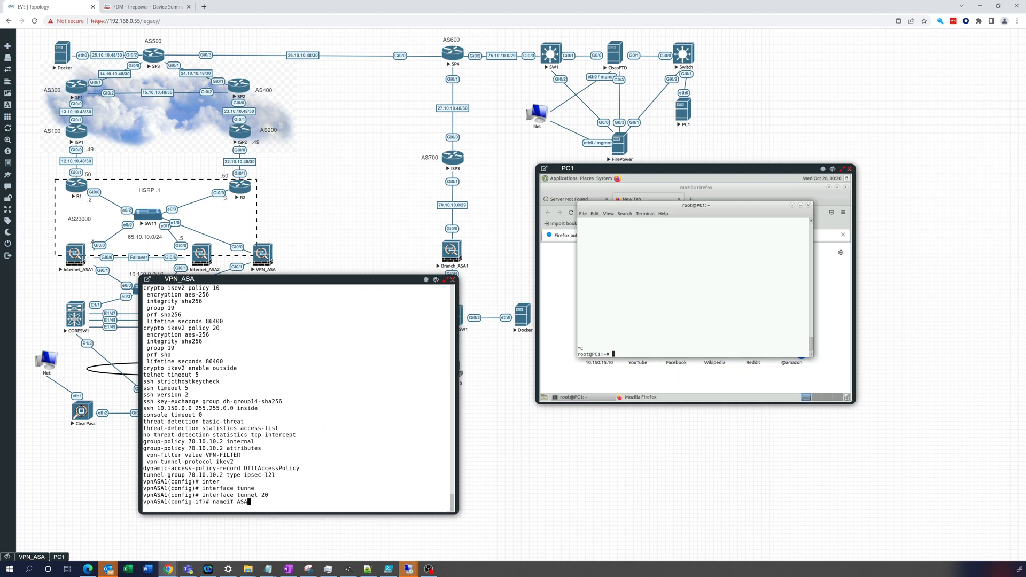
text(TO)
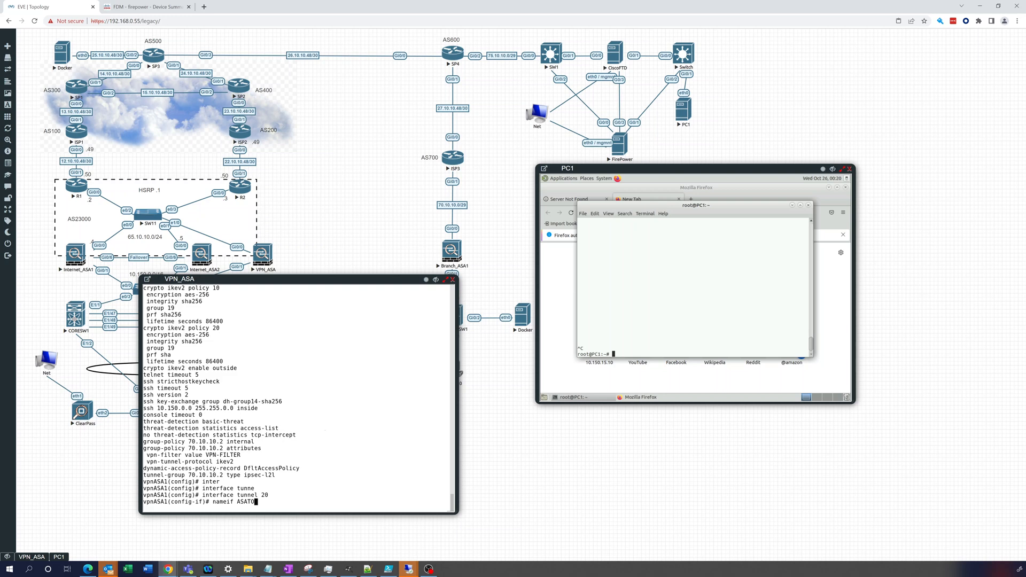
text(OFTD)
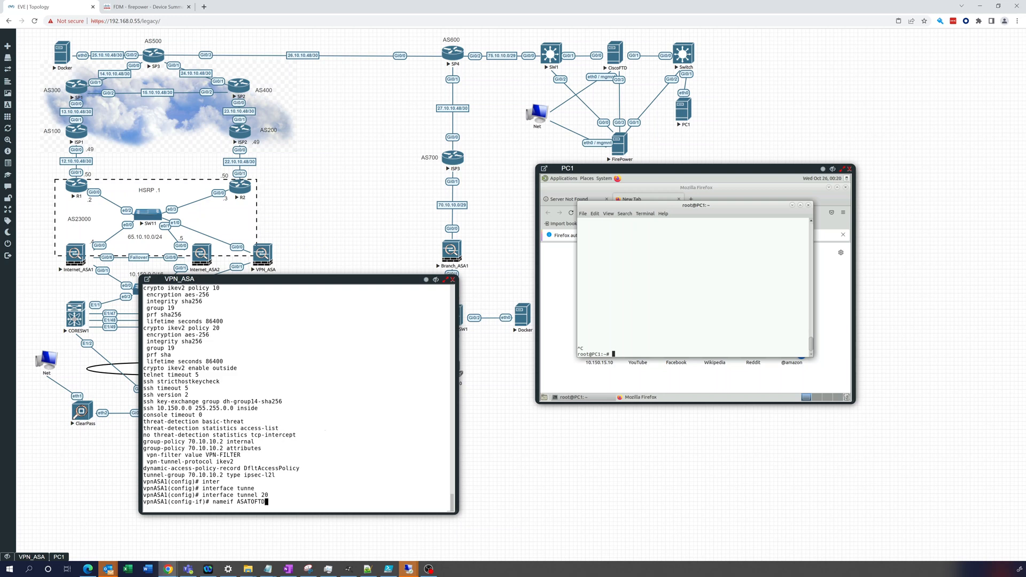
Assign tunnel 20 the IP address 169.254.20.253 255.255.255.252.
text(ip address)
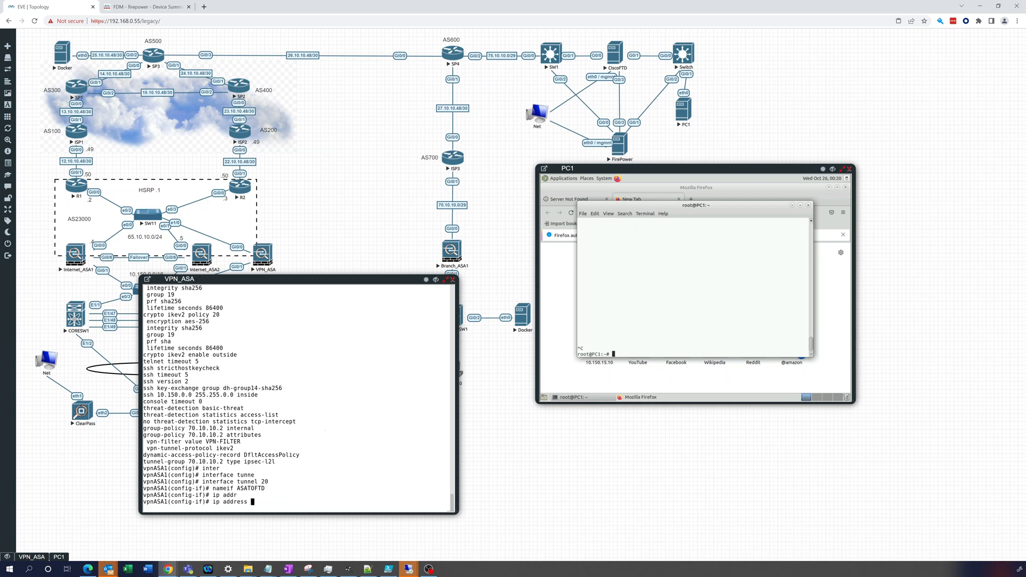
text(169.25)
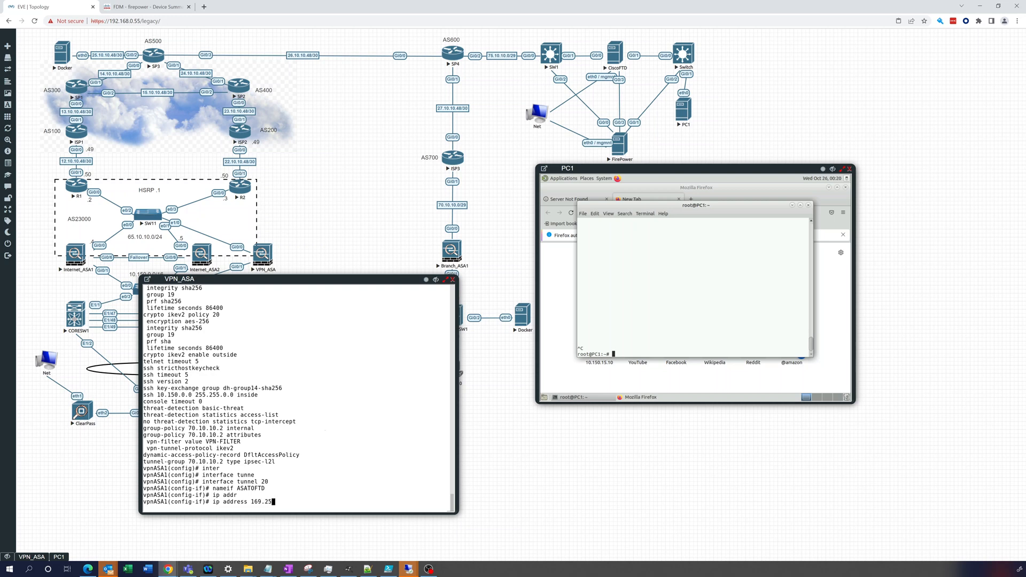
text(4)
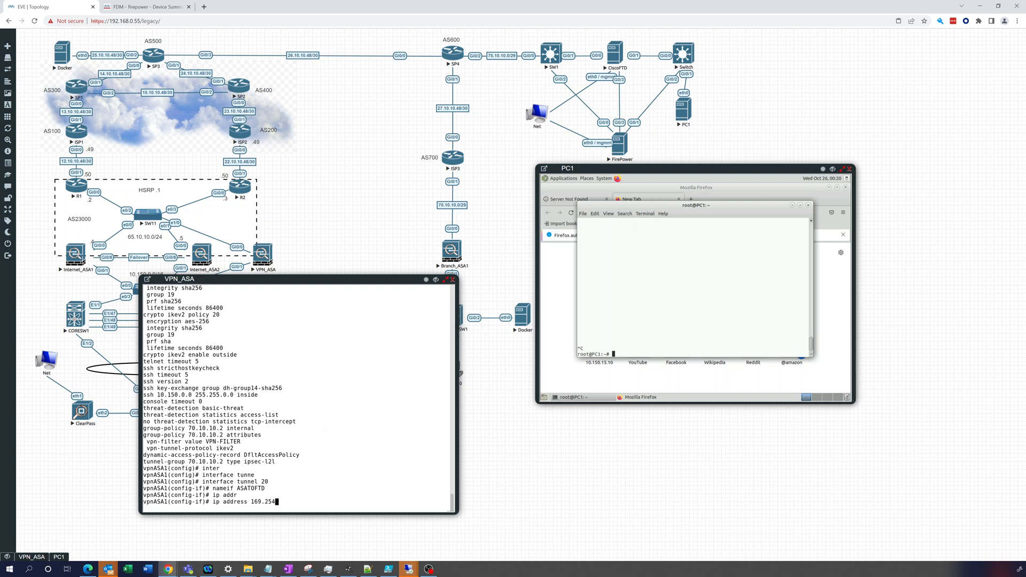
text(.20.253 255.255.255.252)
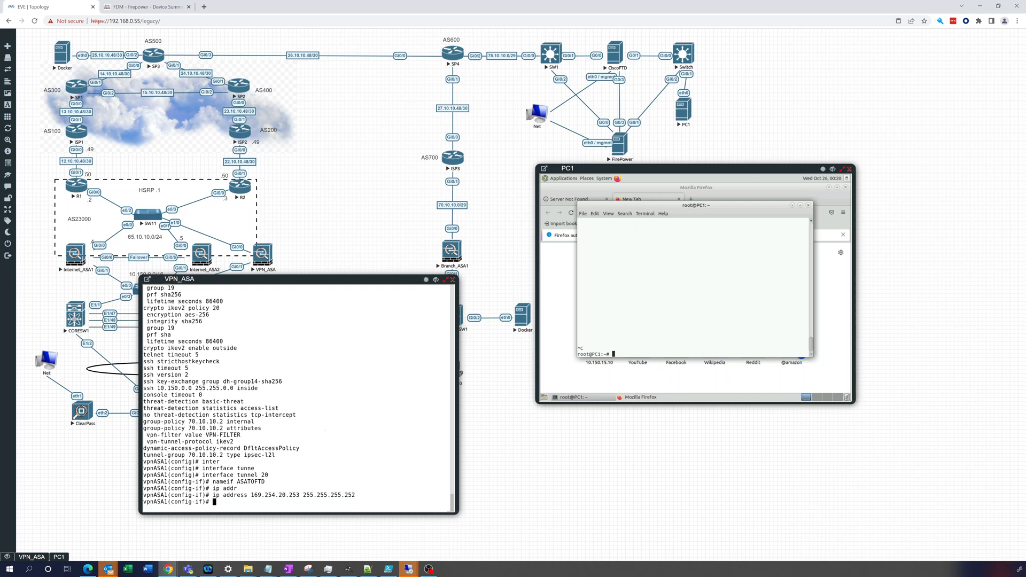
Set tunnel 20's source to the outside interface and check the FTD's outside address for the destination.
text(tunnel source interface)
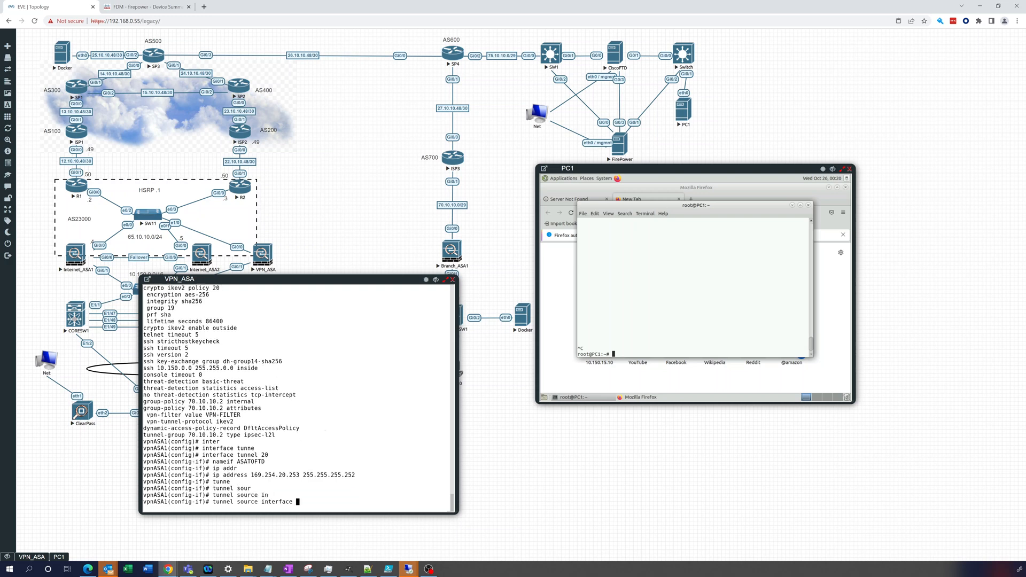
text(outside)
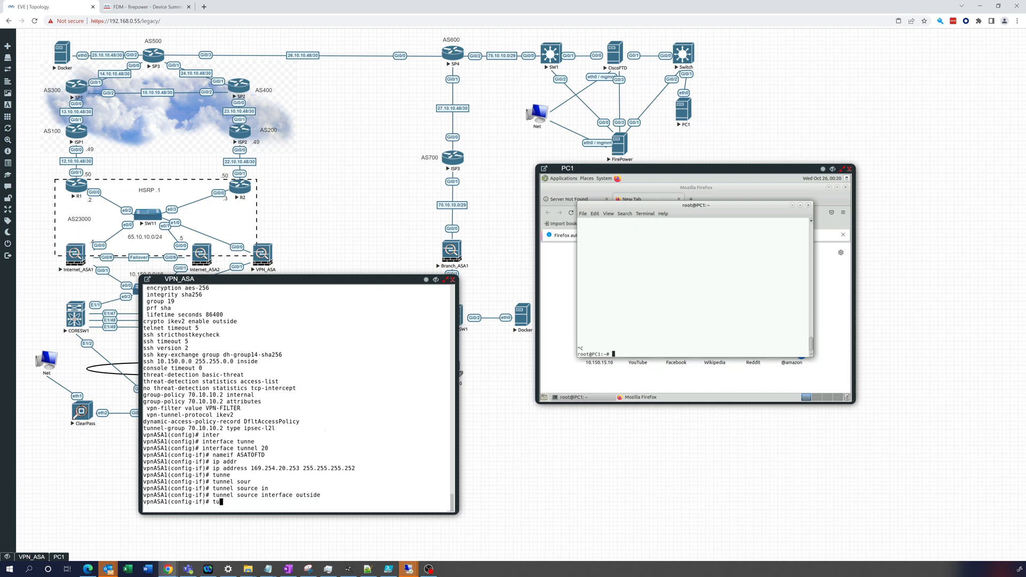
text(tunnel destination)
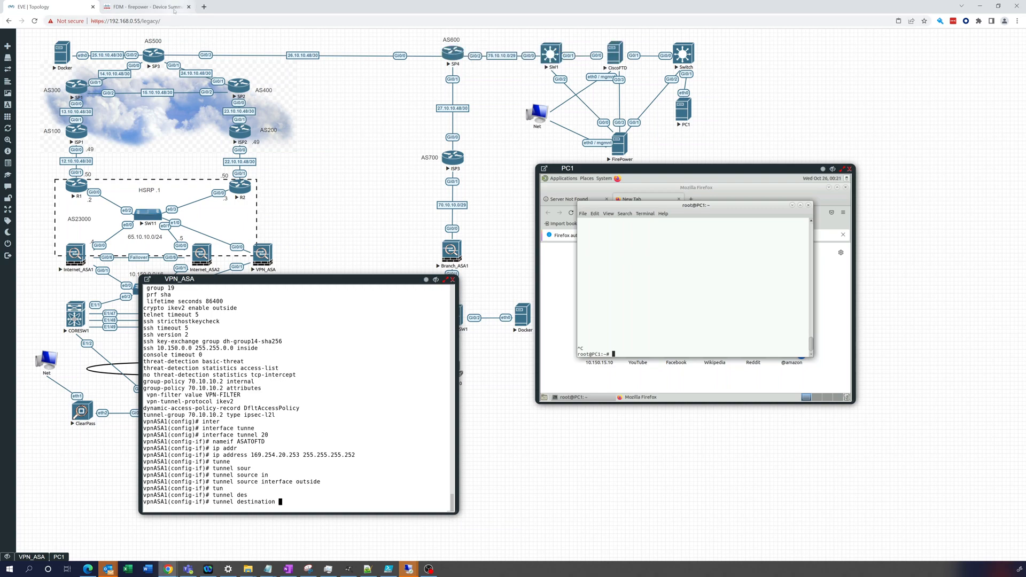
click(144, 6)
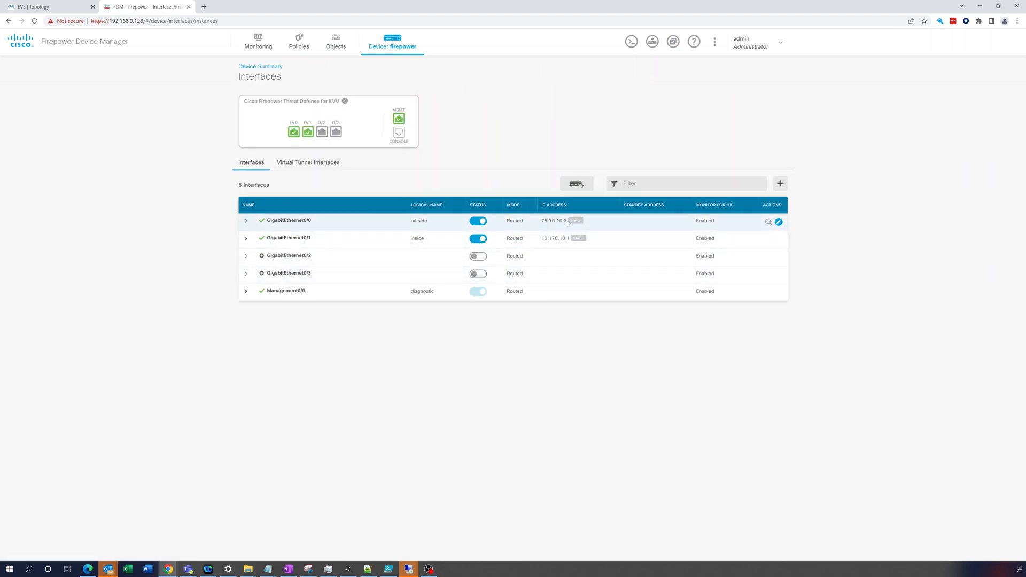
click(40, 9)
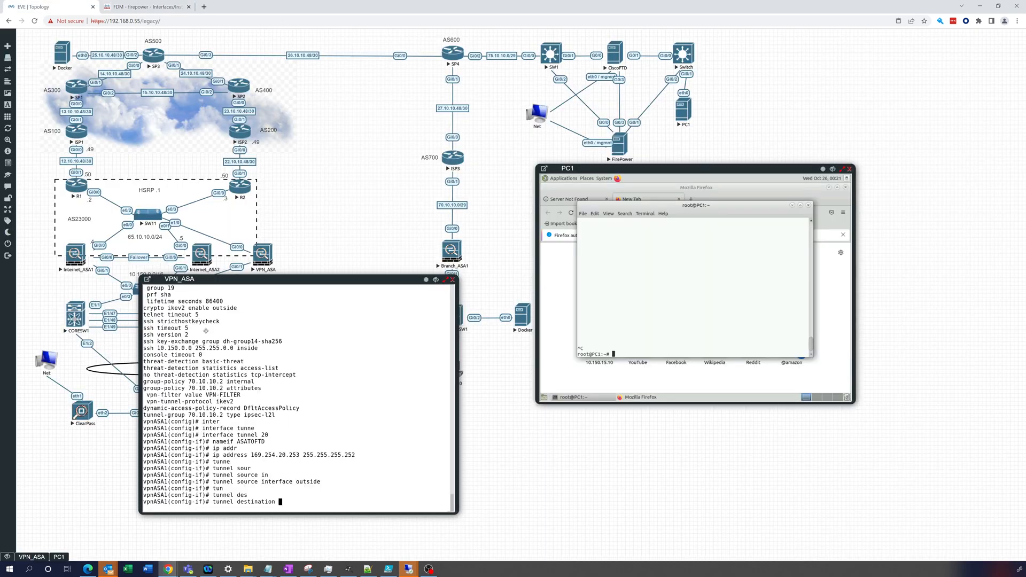
mouse_move(301, 502)
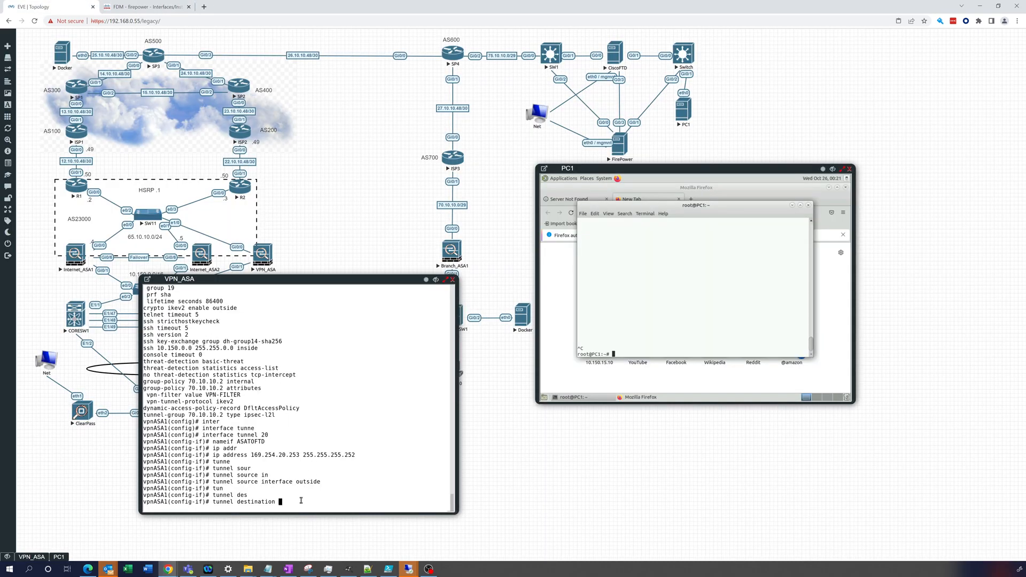
Set tunnel destination 75.10.10.2 and tunnel mode ipsec ipv4.
text(75.)
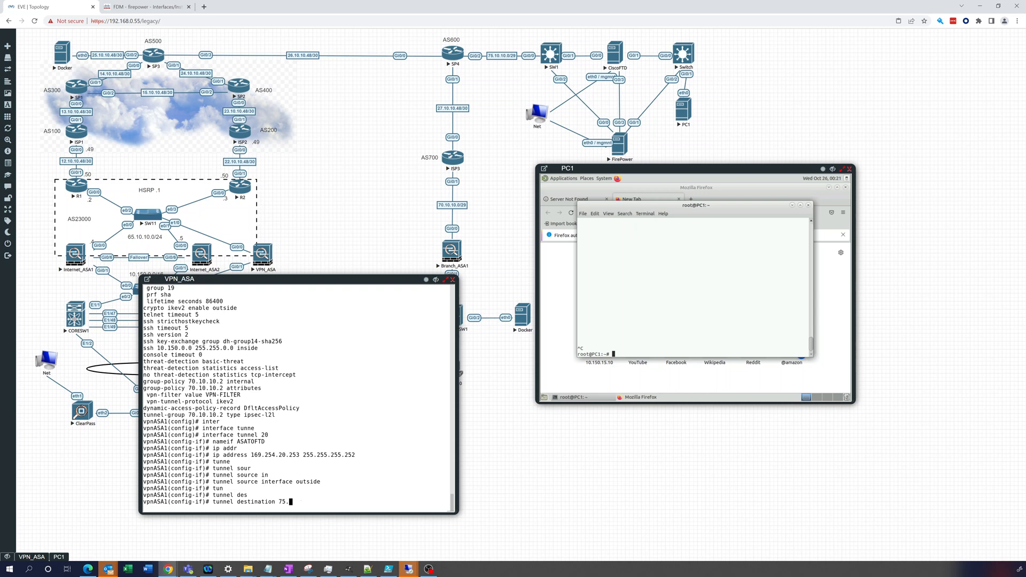
text(10.10.2)
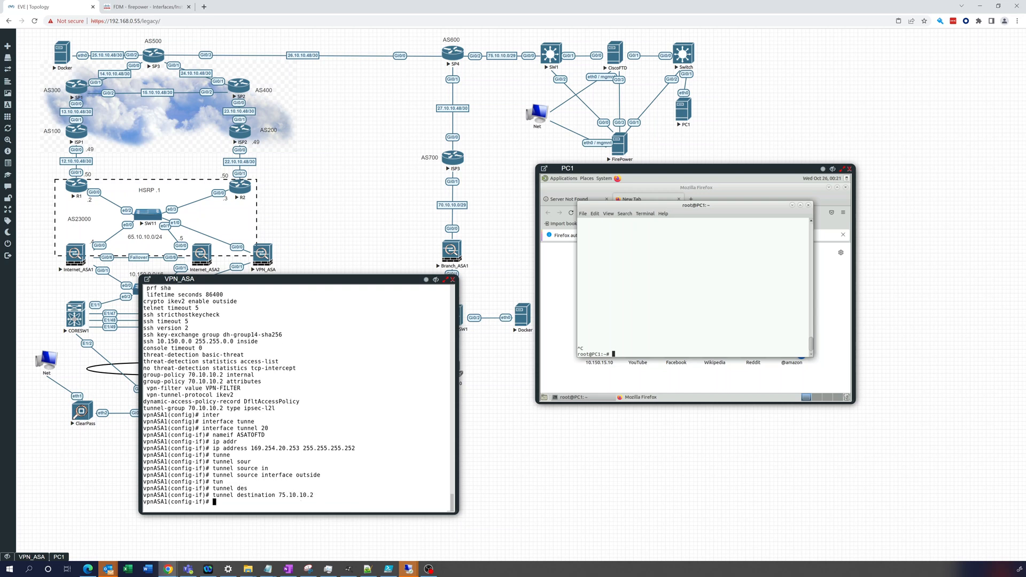
text(tunnel mode ipsec ipv4)
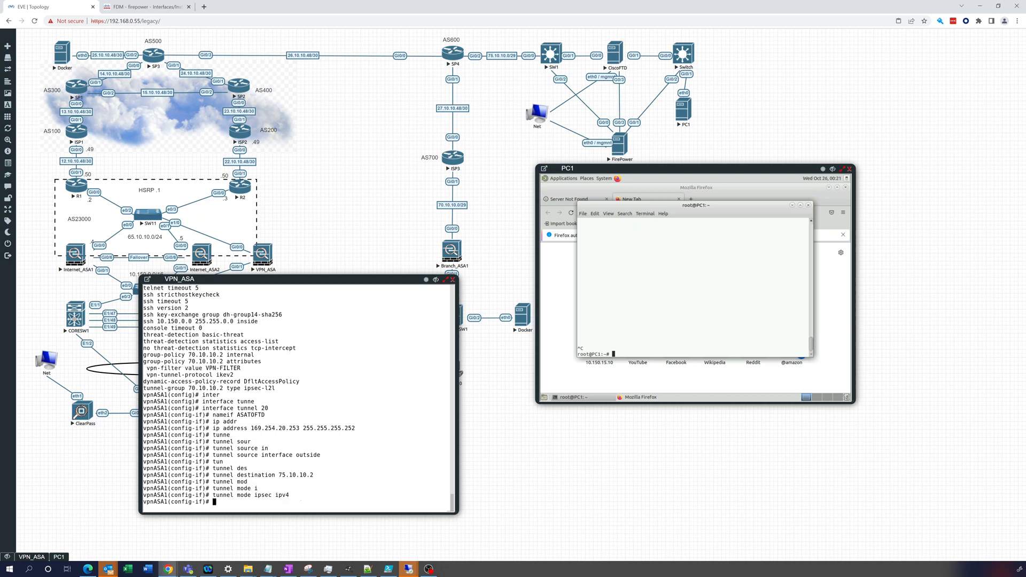
text(tunnel protection ipsec profile V)
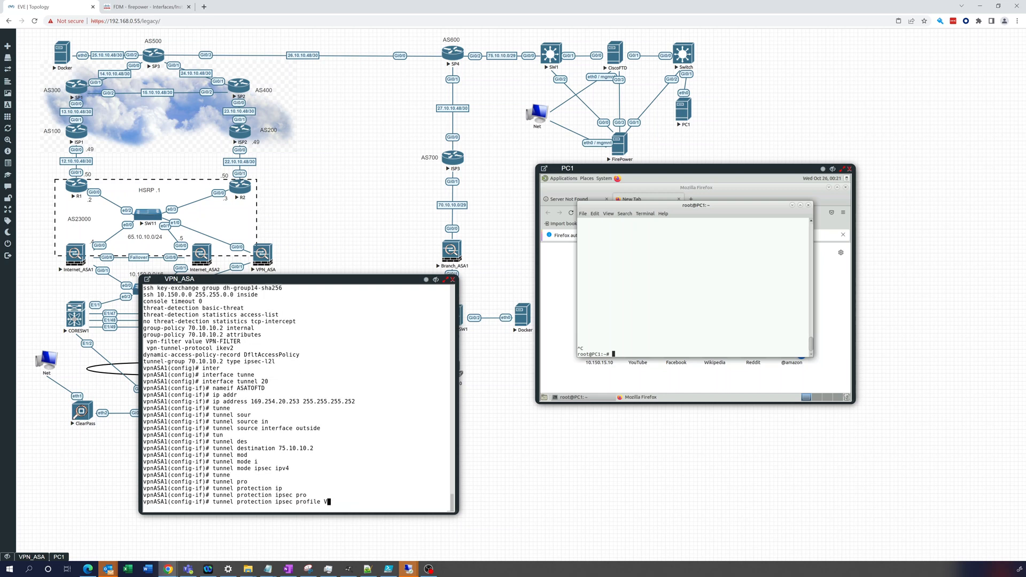
Protect tunnel 20 with the ipsec profile VPN-L2L-IPSEC.
text(PN)
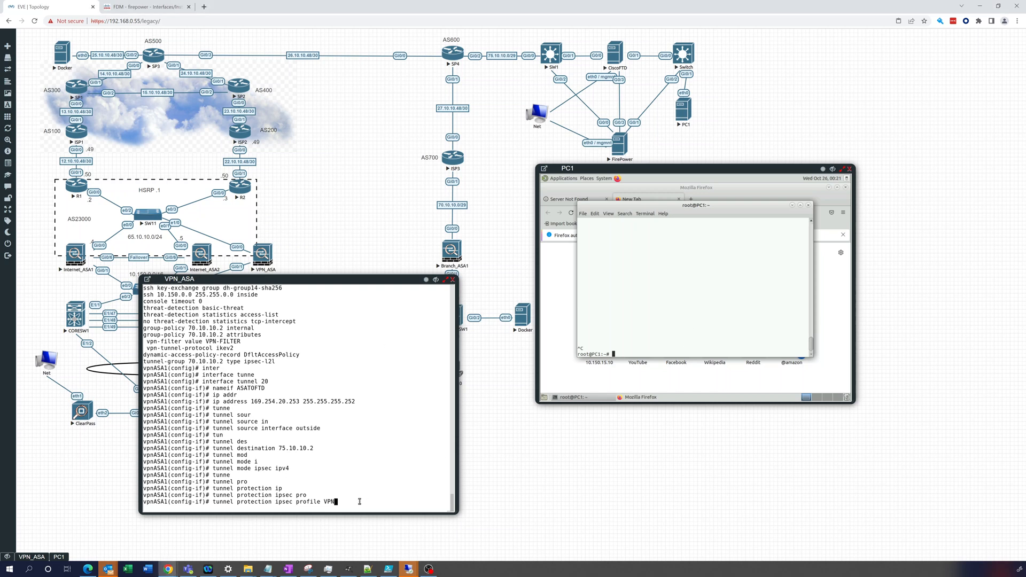
text(-L)
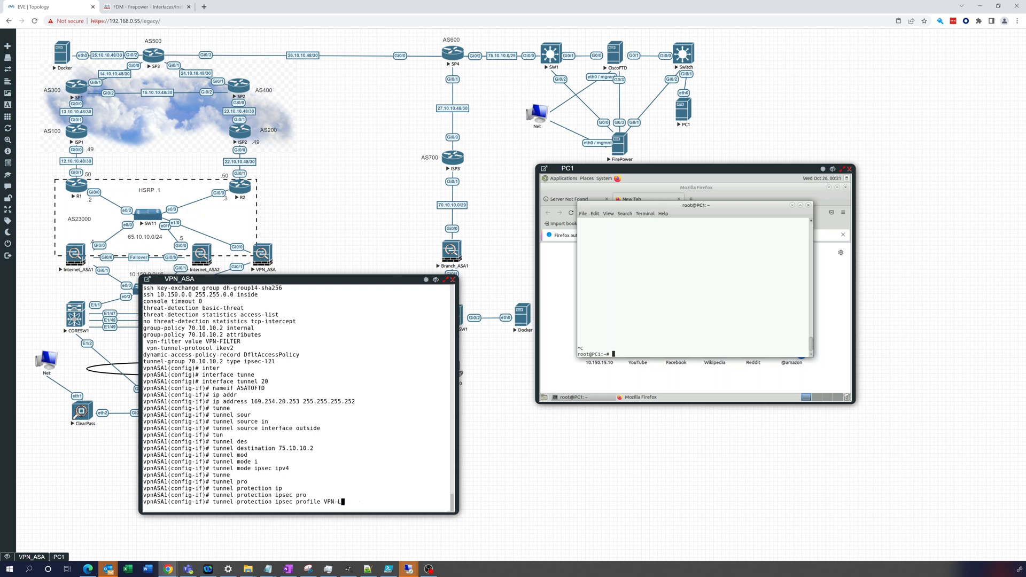
text(2L)
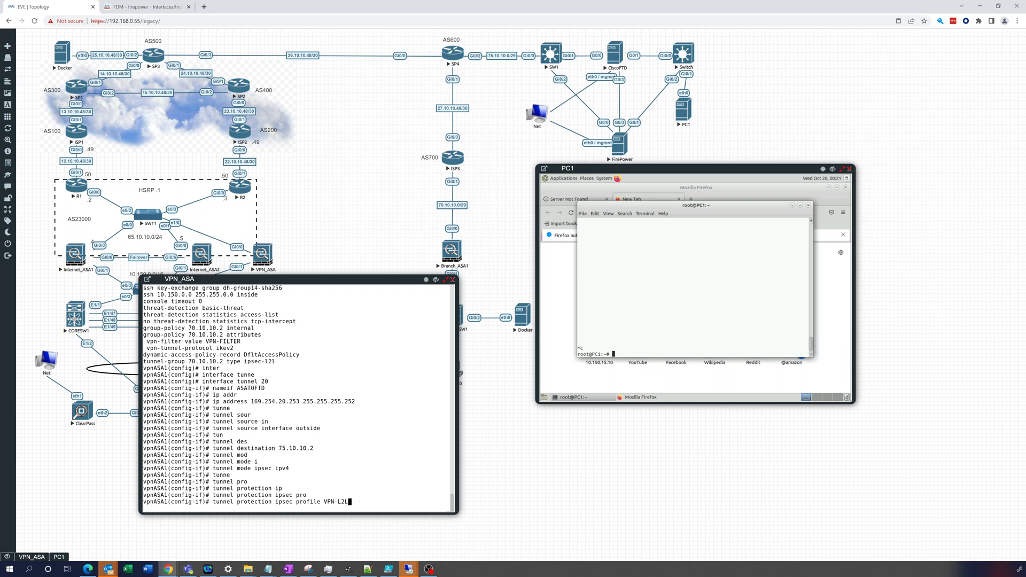
text(-IP)
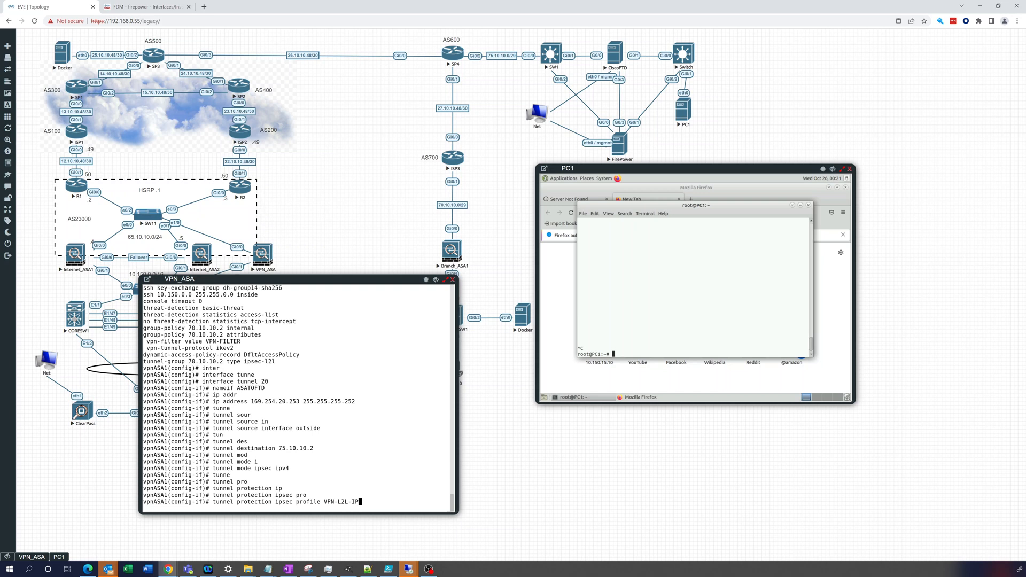
text(SEC)
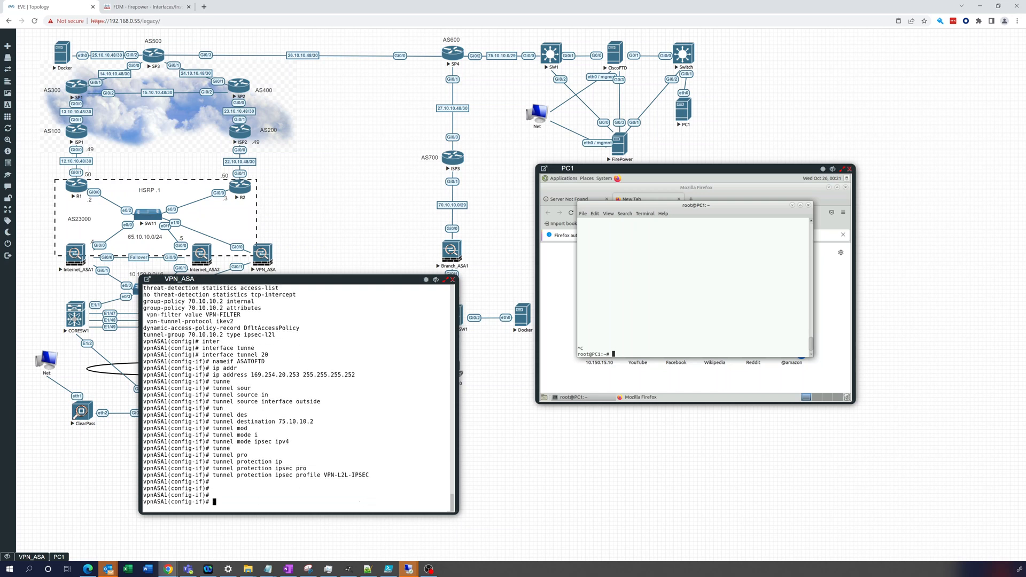
Verify tunnel 20 with 'show run int tun 20' and 'show int tunnel20', then exit interface config.
text(show run in)
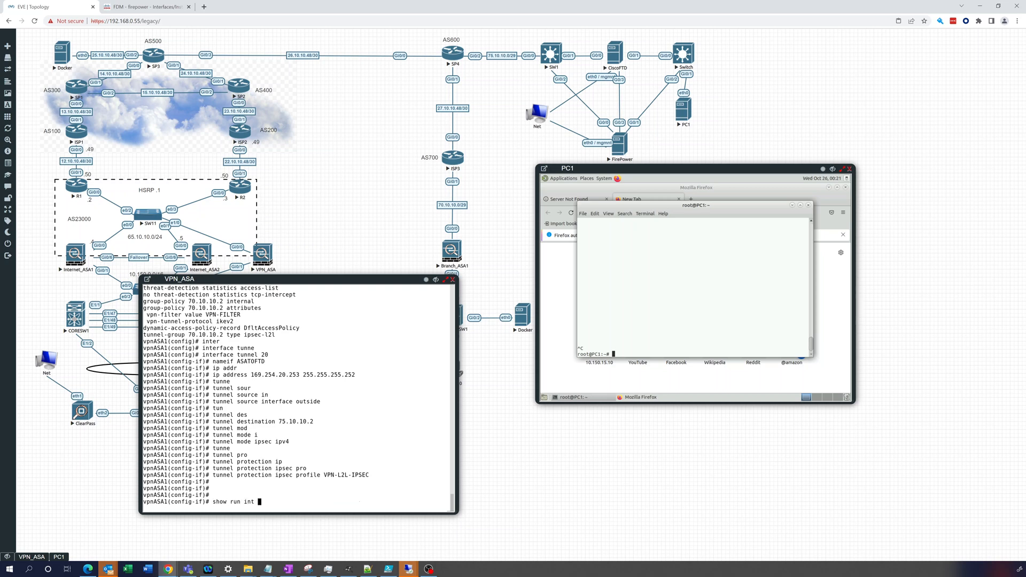
text(tun 20)
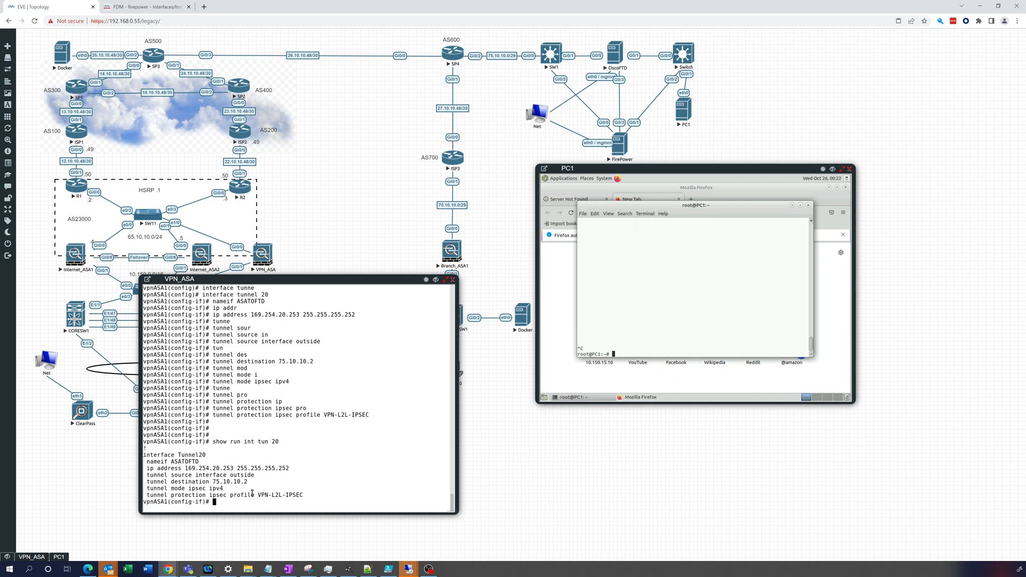
text(show)
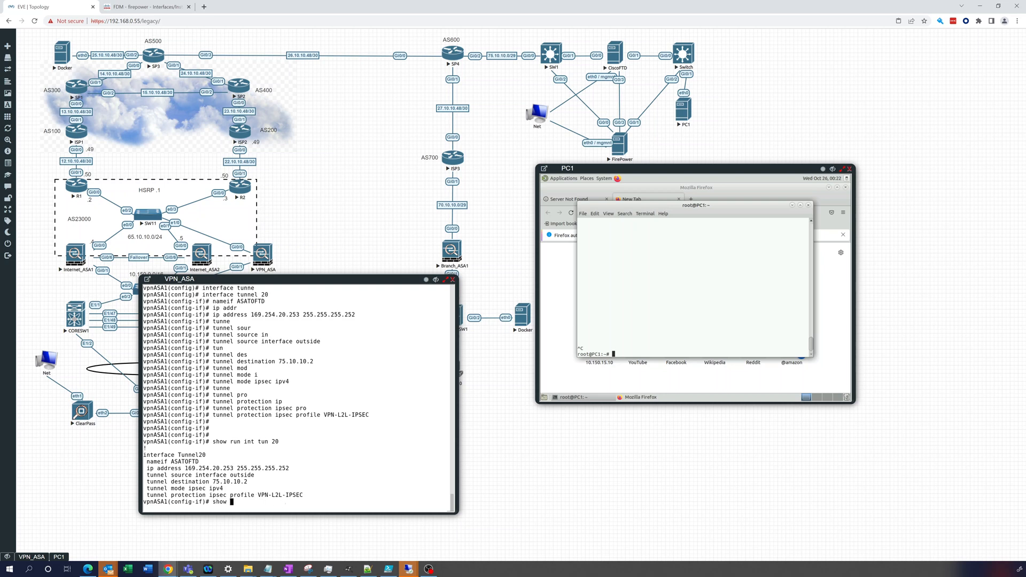
text(int tunnel20)
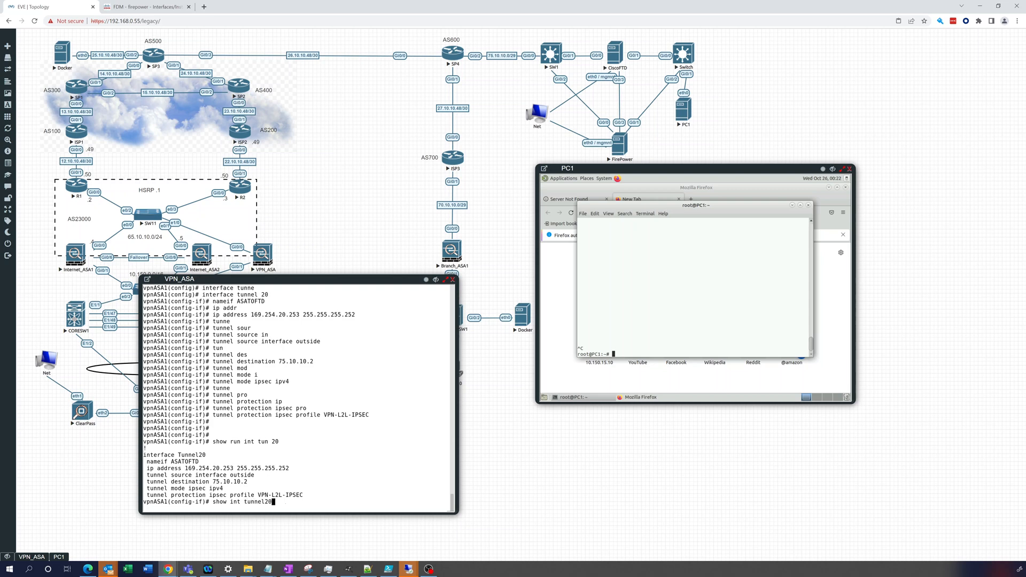
key(Return)
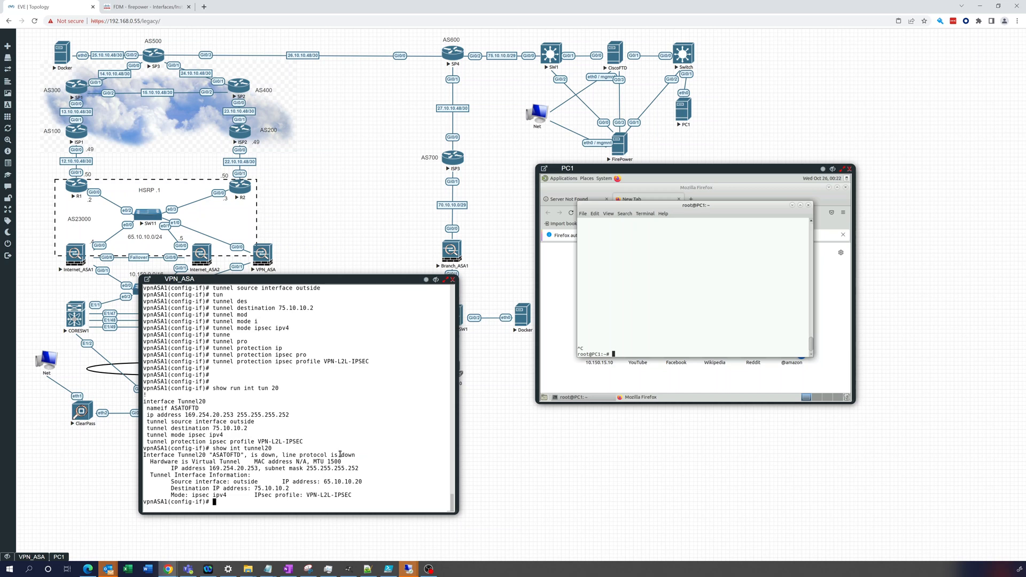
mouse_move(261, 505)
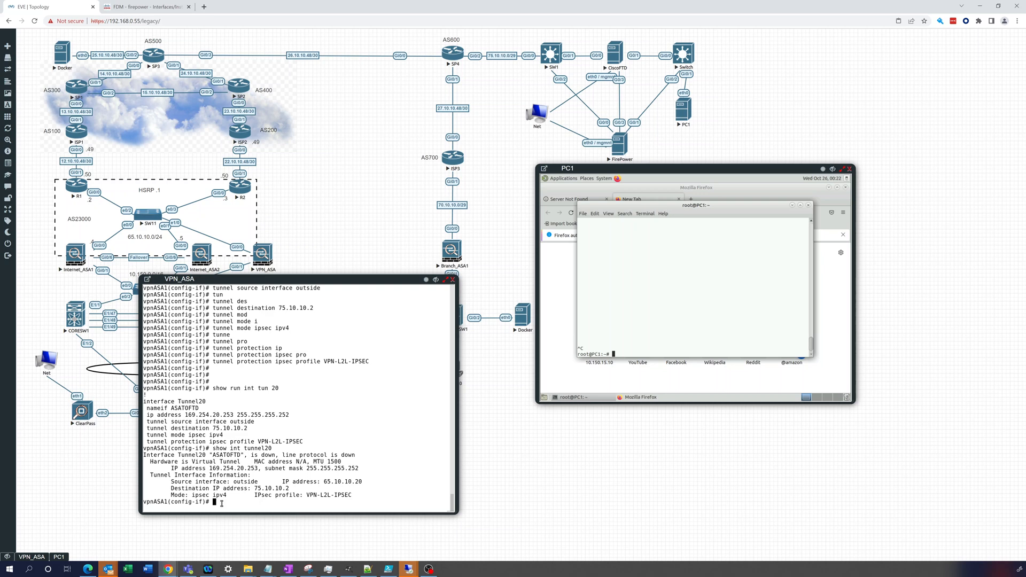
mouse_move(229, 500)
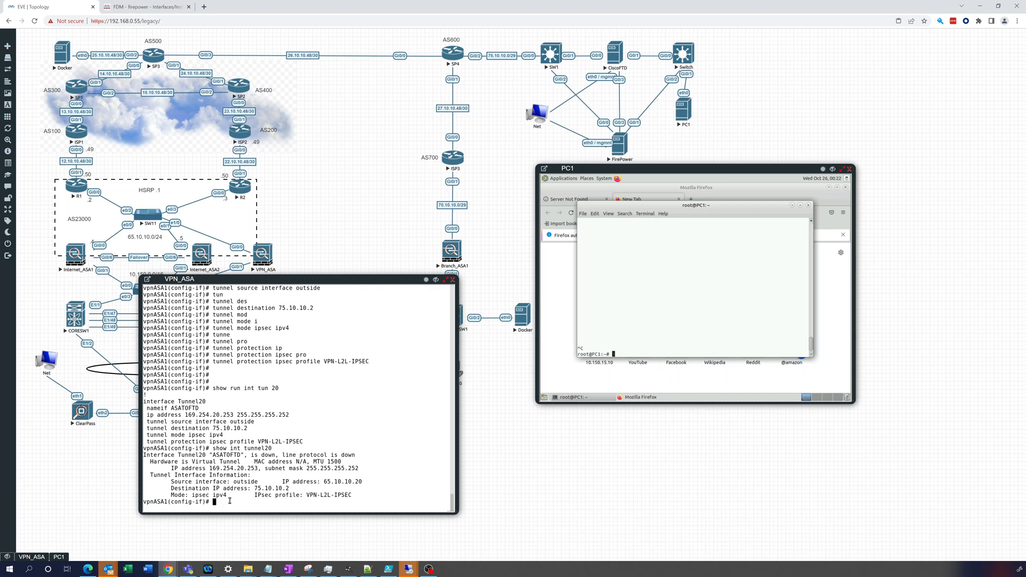
text(exit)
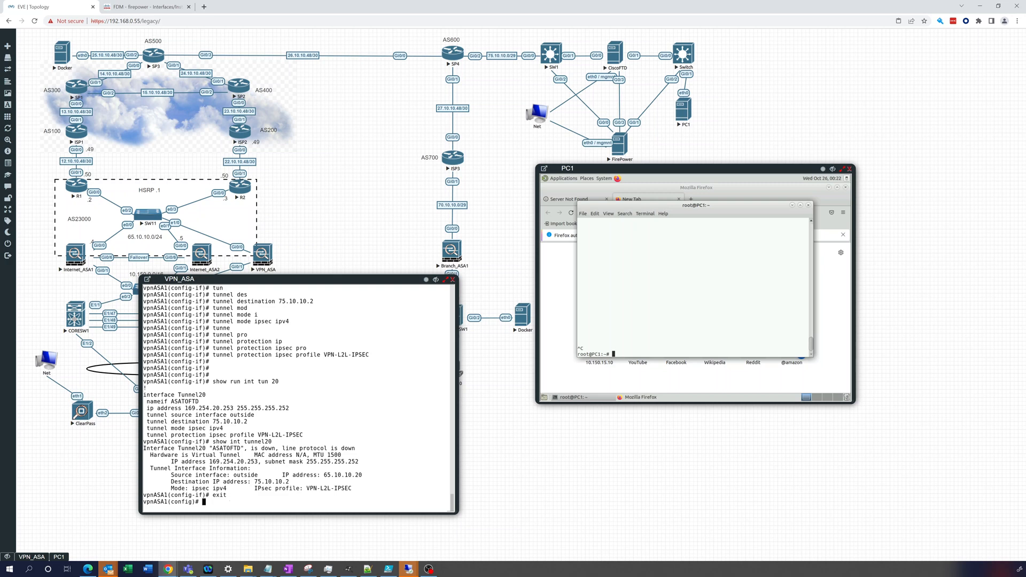
Start 'route ASATOFTD 10' and look up the FTD's inside network address in FDM.
text(route)
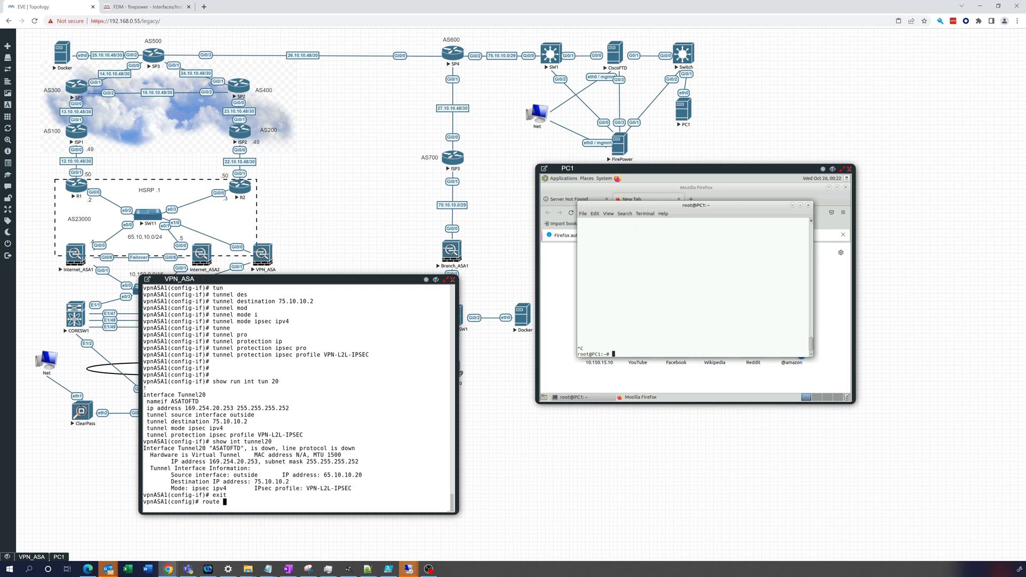
text(A)
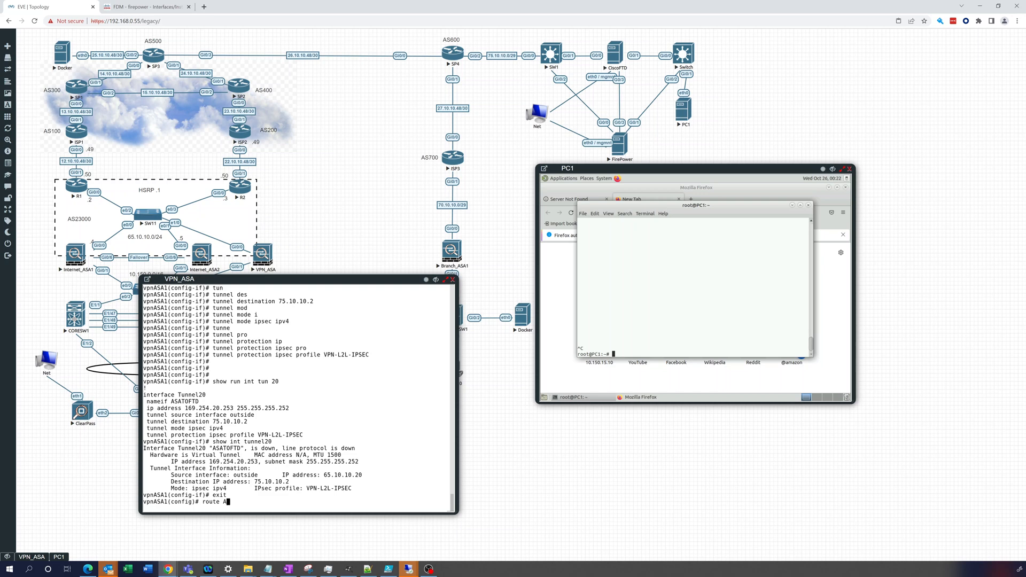
text(SAT)
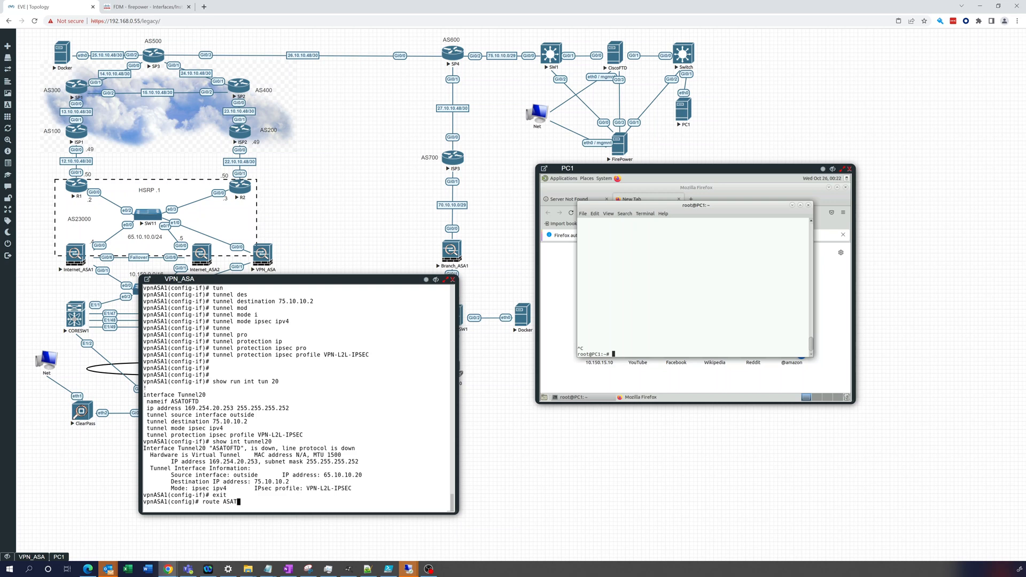
text(OFTD)
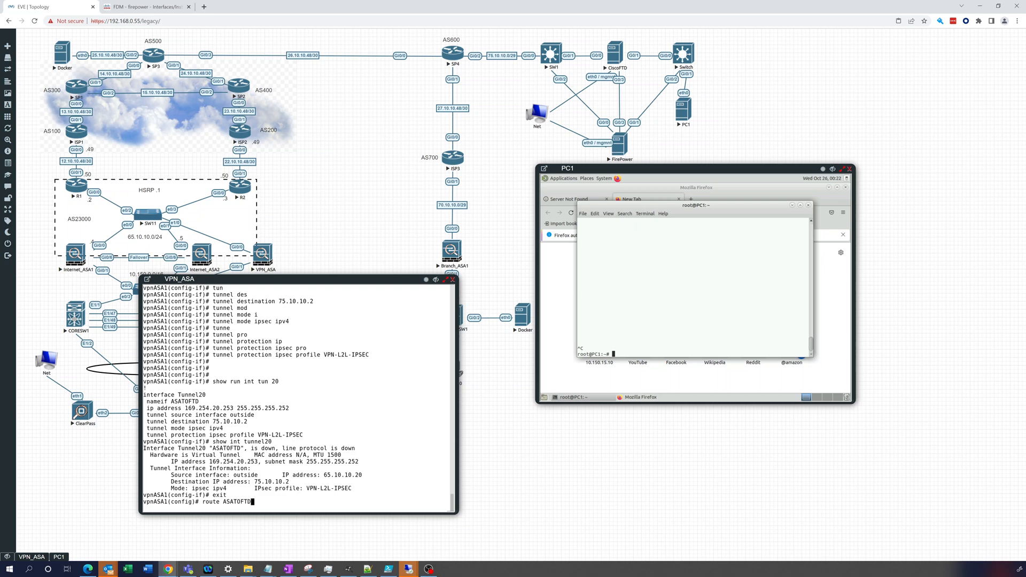
text(10)
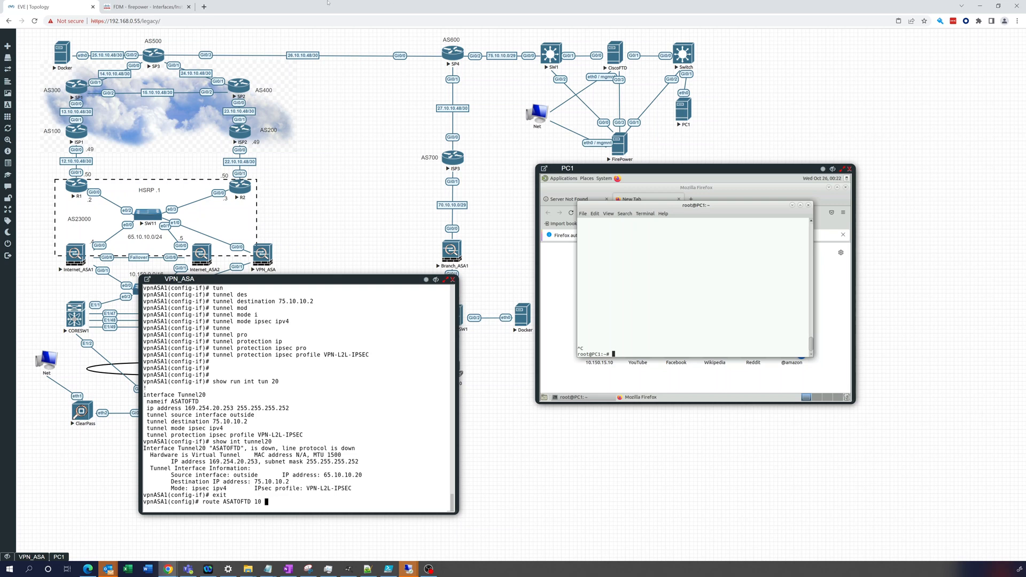
click(144, 7)
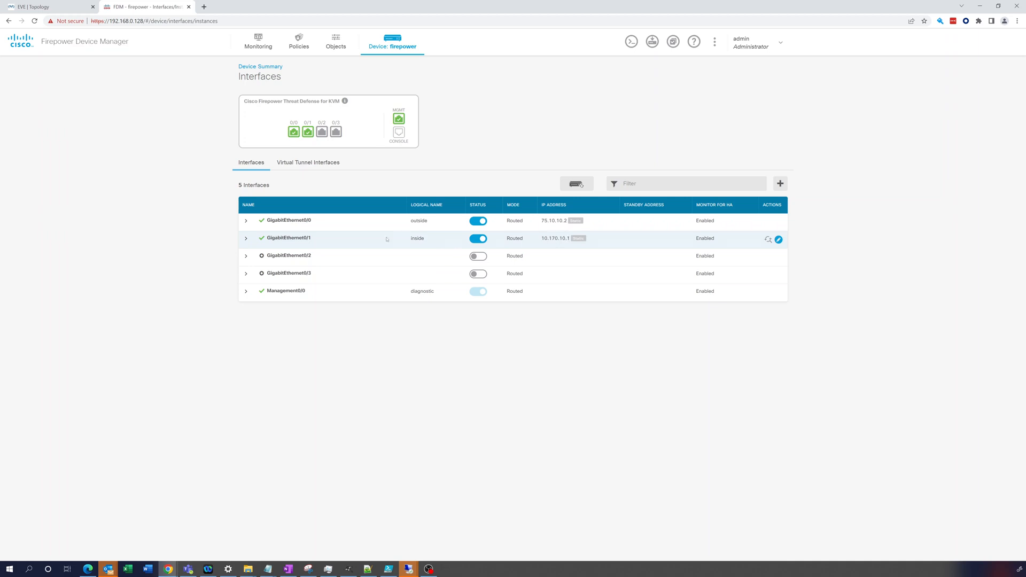
mouse_move(277, 237)
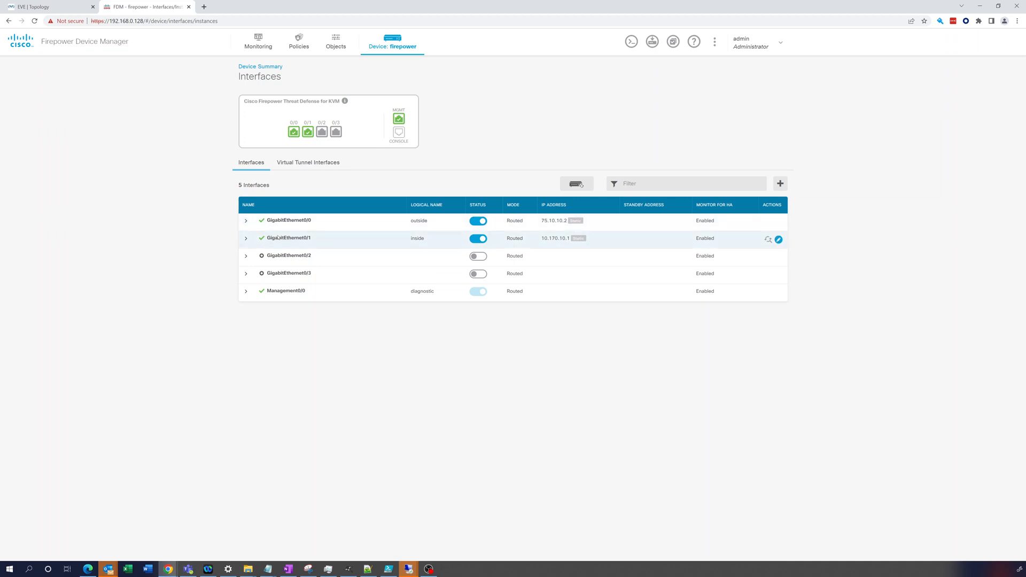
Expand and collapse GigabitEthernet0/1 in FDM, confirming inside 10.170.10.1, then return to the EVE topology.
click(246, 237)
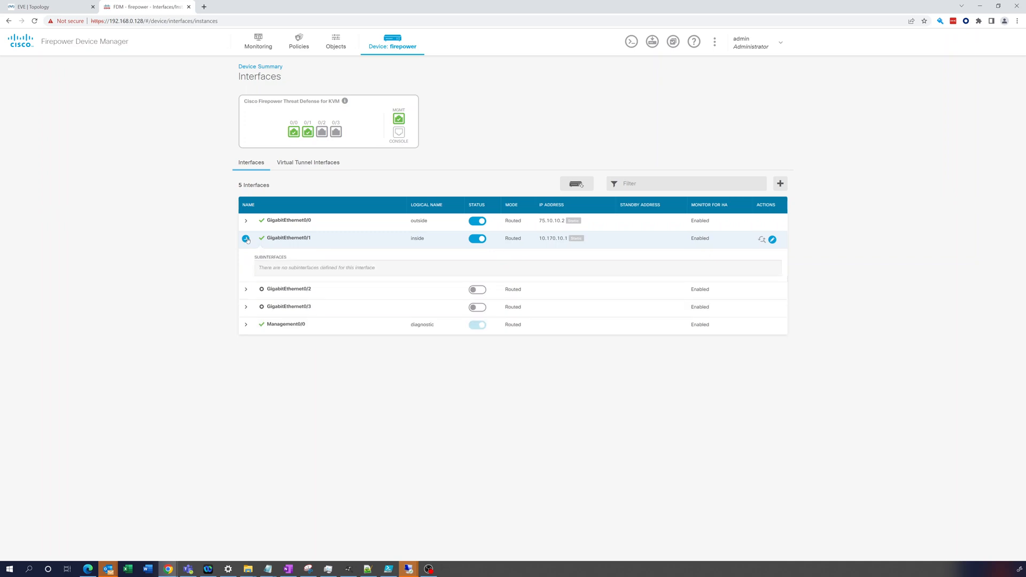
click(246, 238)
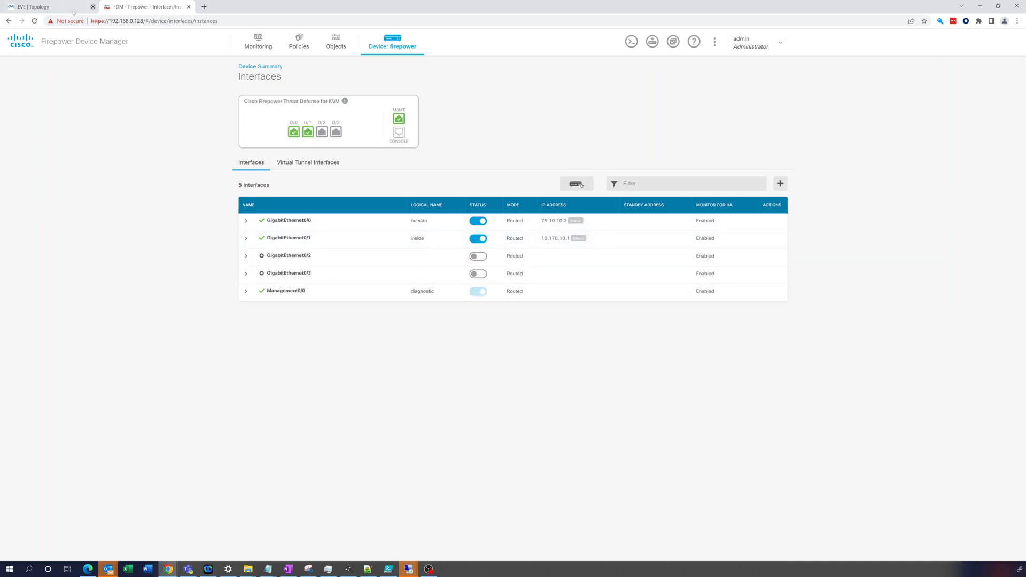
mouse_move(70, 12)
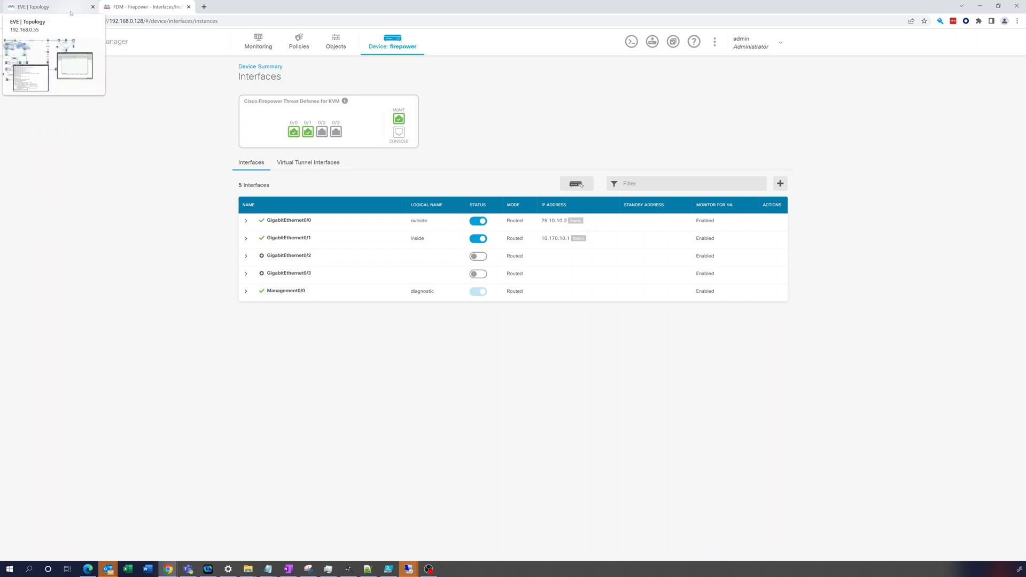
click(41, 8)
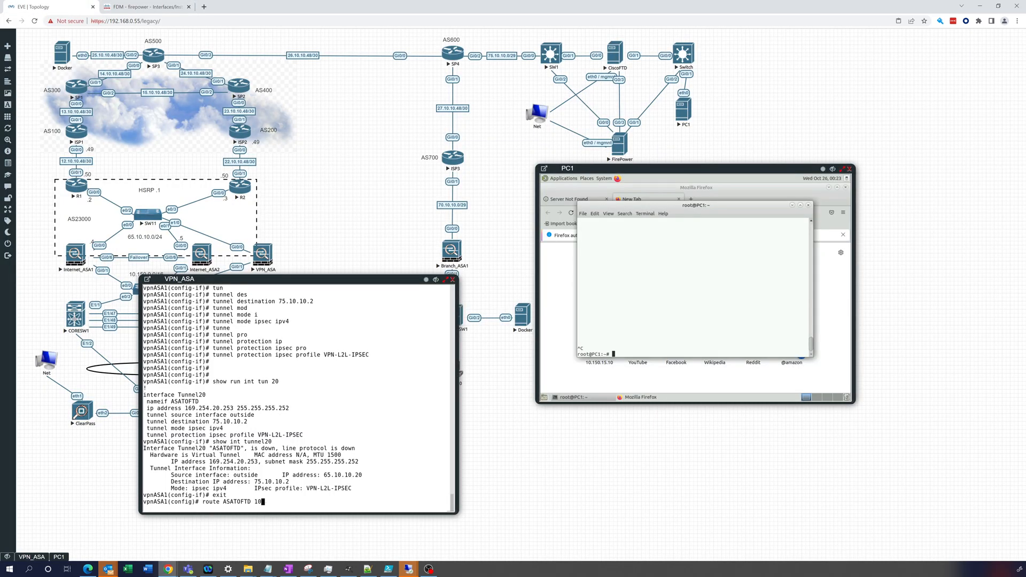
Enter route ASATOFTD 10.170.10.0 255.255.255.0 with next hop 169.254.20.254.
text(.170)
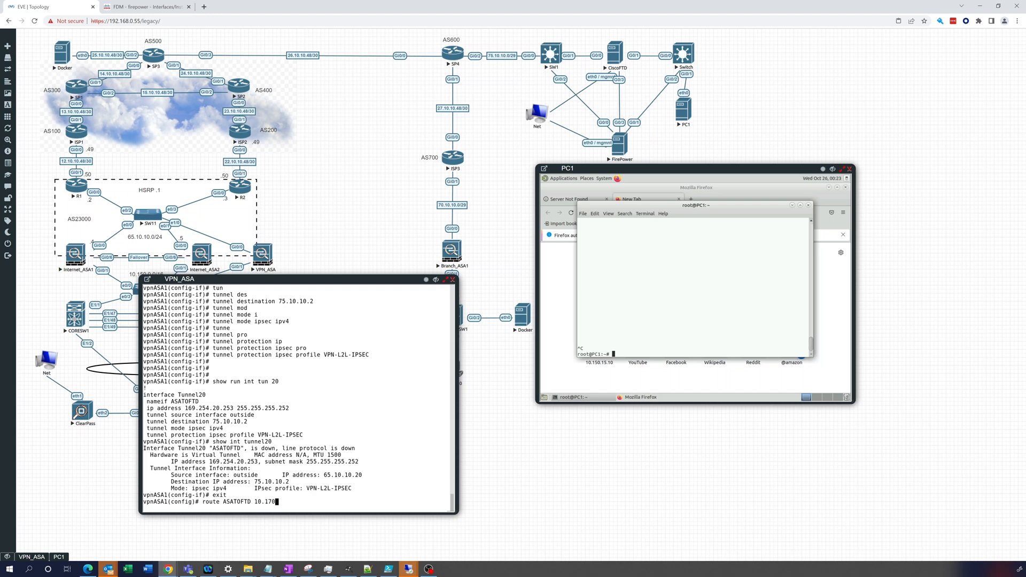
text(.10.0)
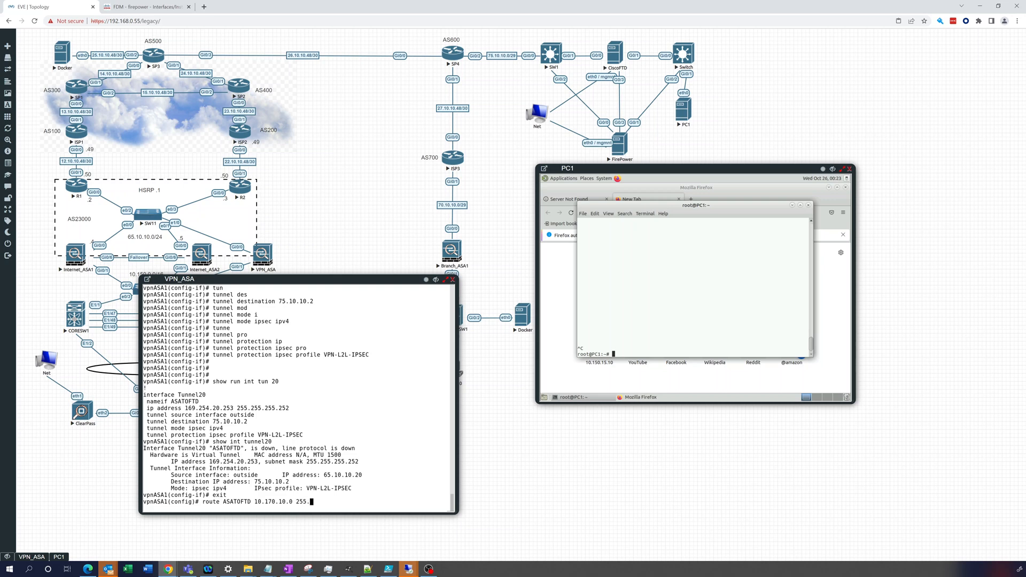
text(255.255.0)
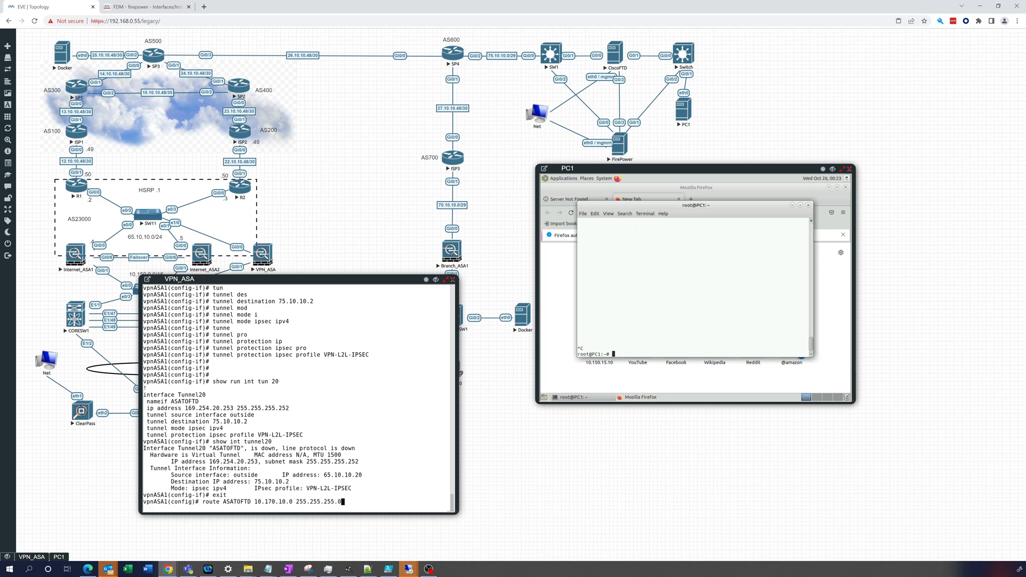
key(Return)
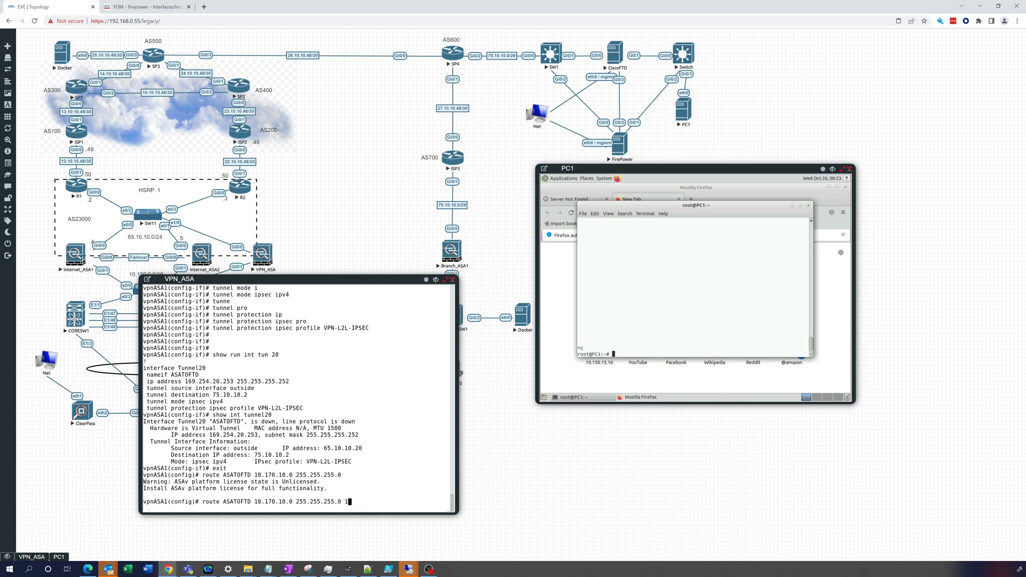
text(69.254.20.)
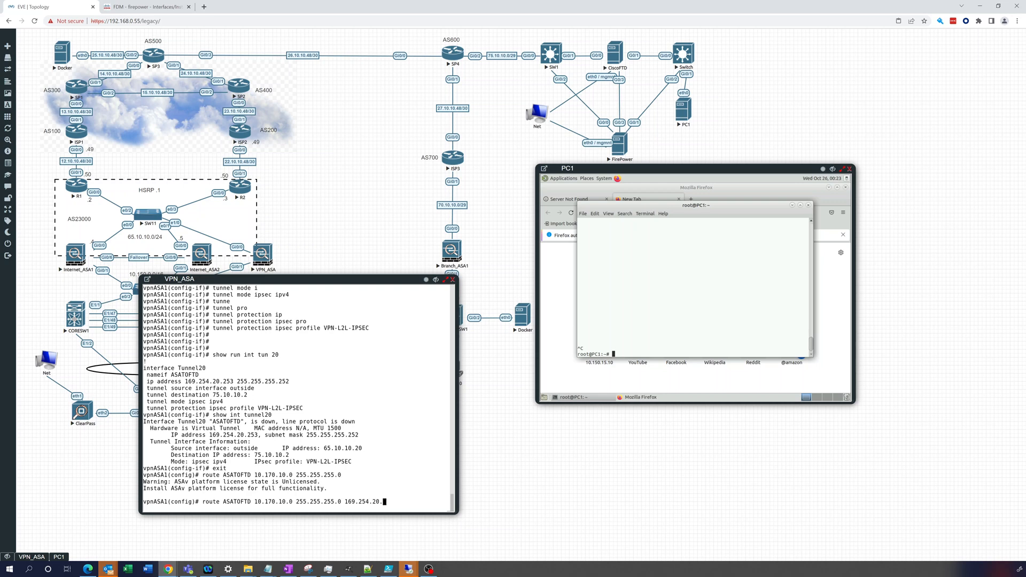
mouse_move(373, 490)
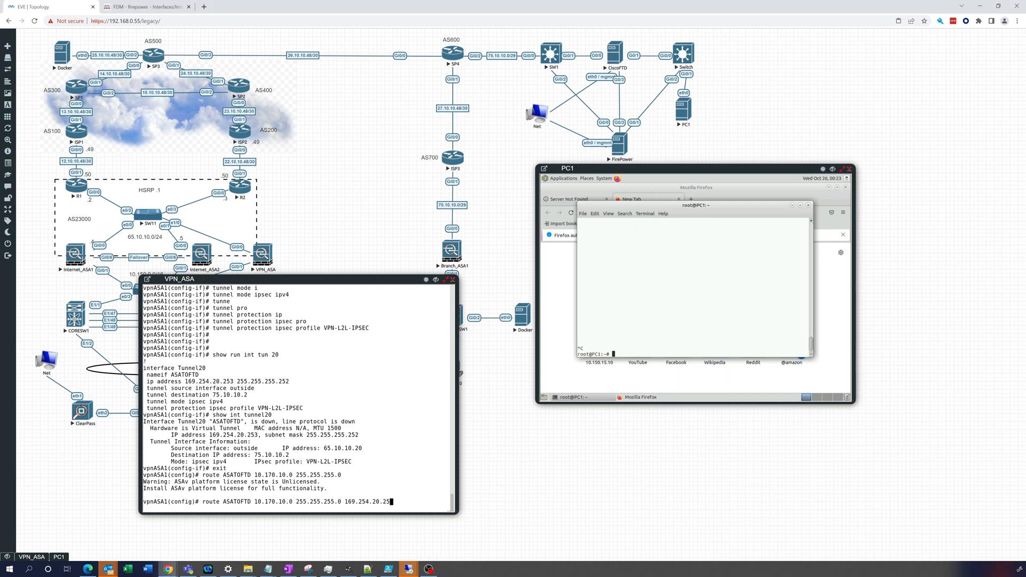
text(4)
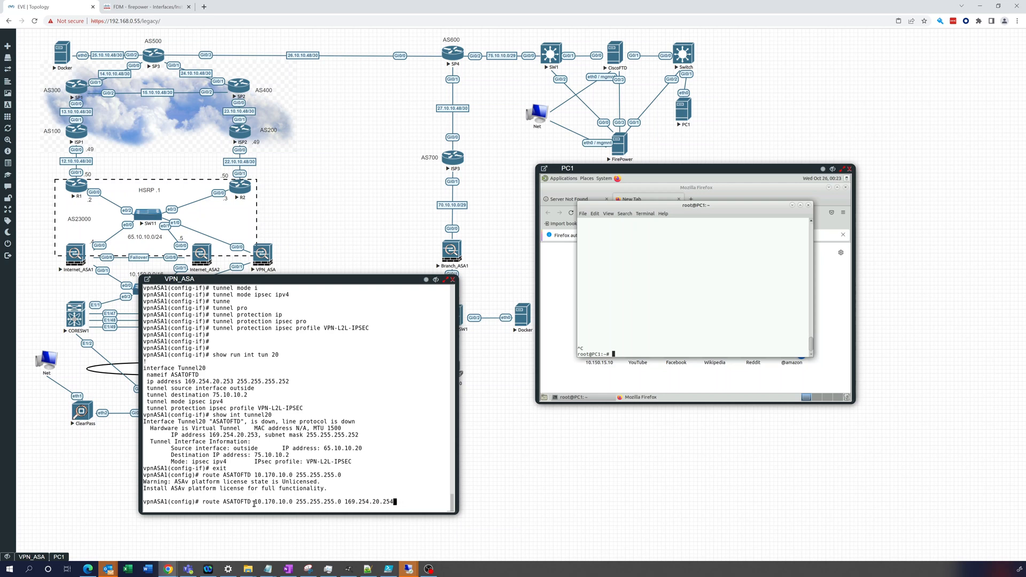
mouse_move(412, 500)
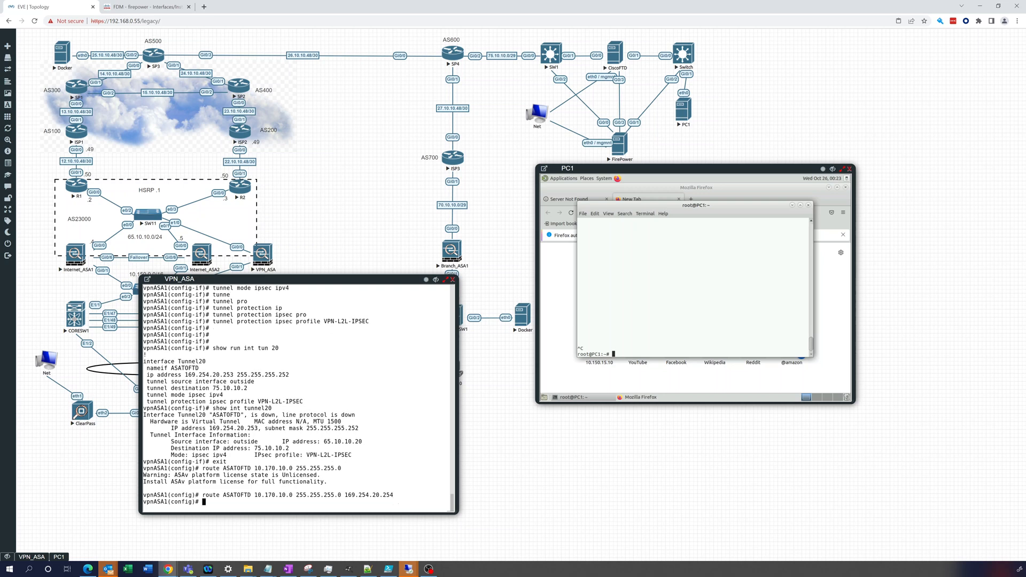
mouse_move(889, 503)
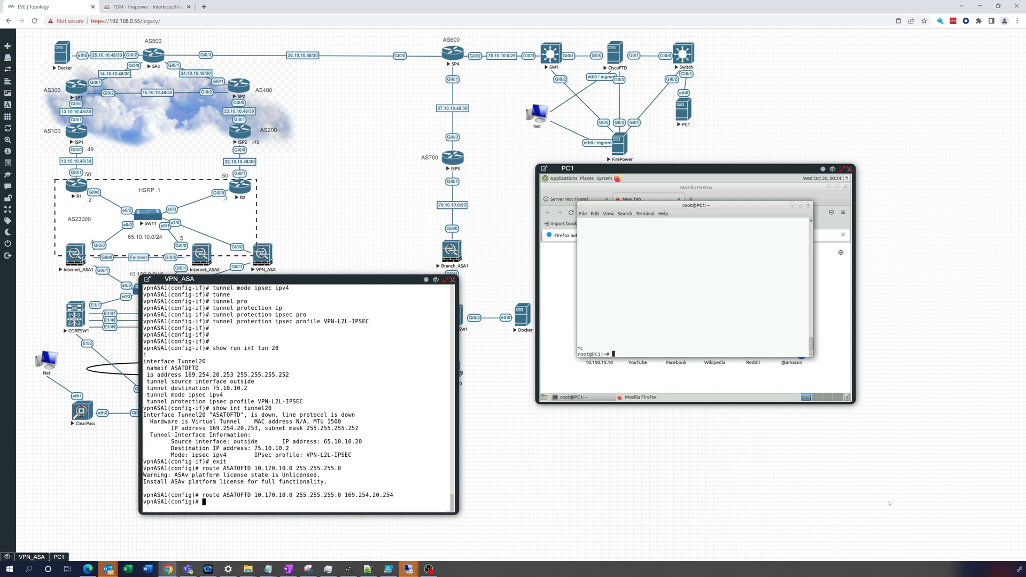
mouse_move(898, 459)
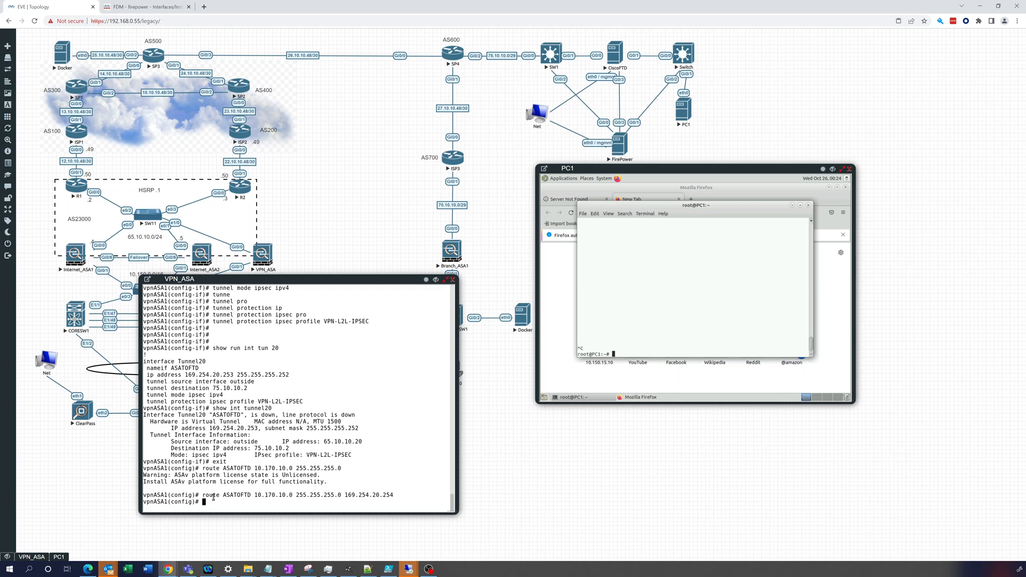
Create group-policy 75.10.10.2 as internal.
text(group)
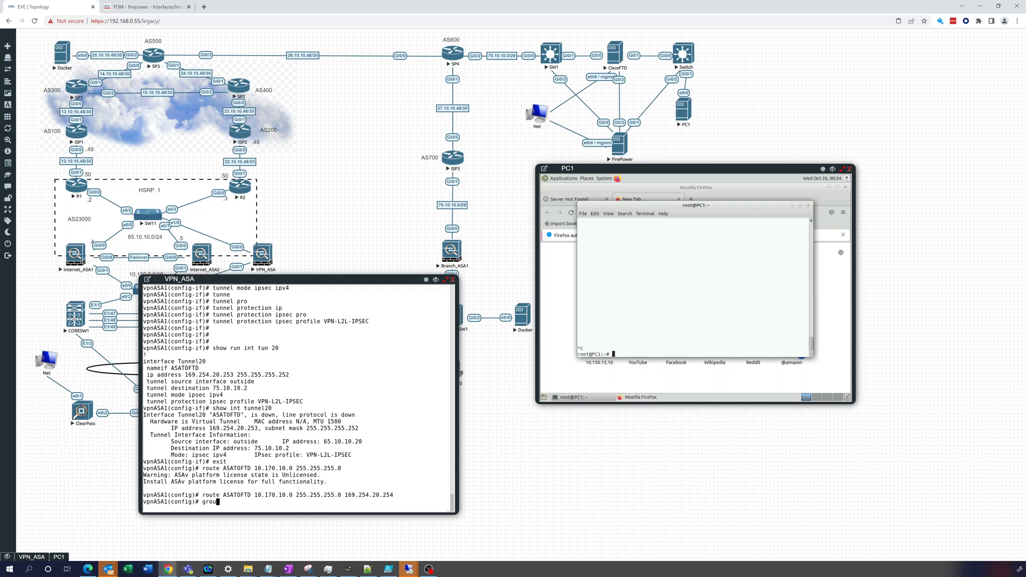
text(group-policy)
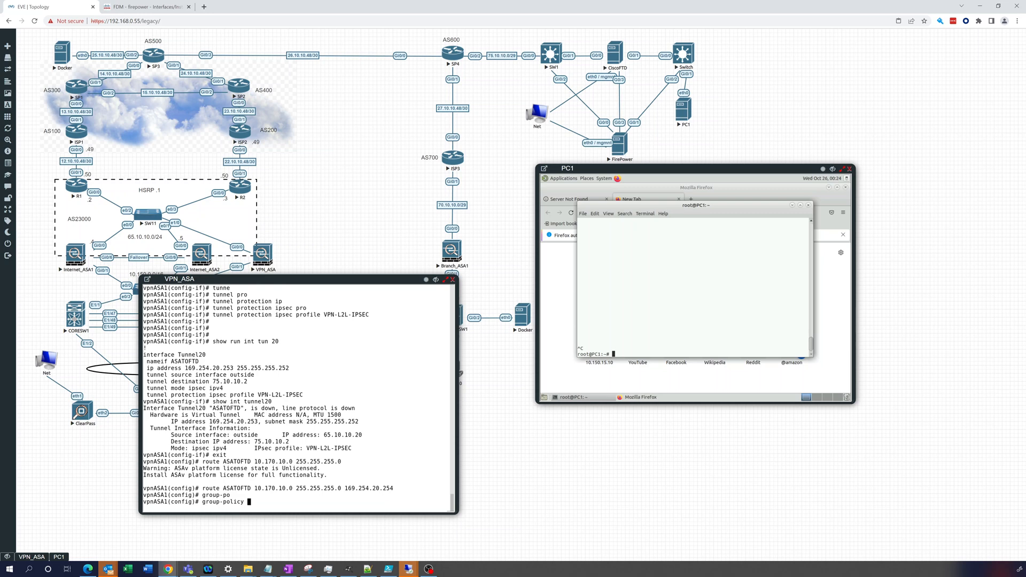
text(75.10)
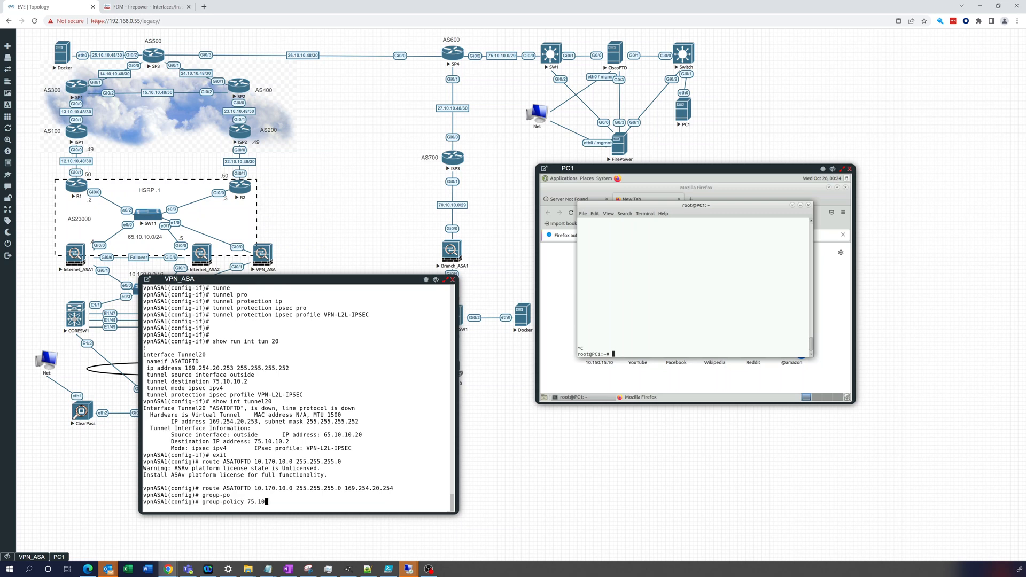
text(.2)
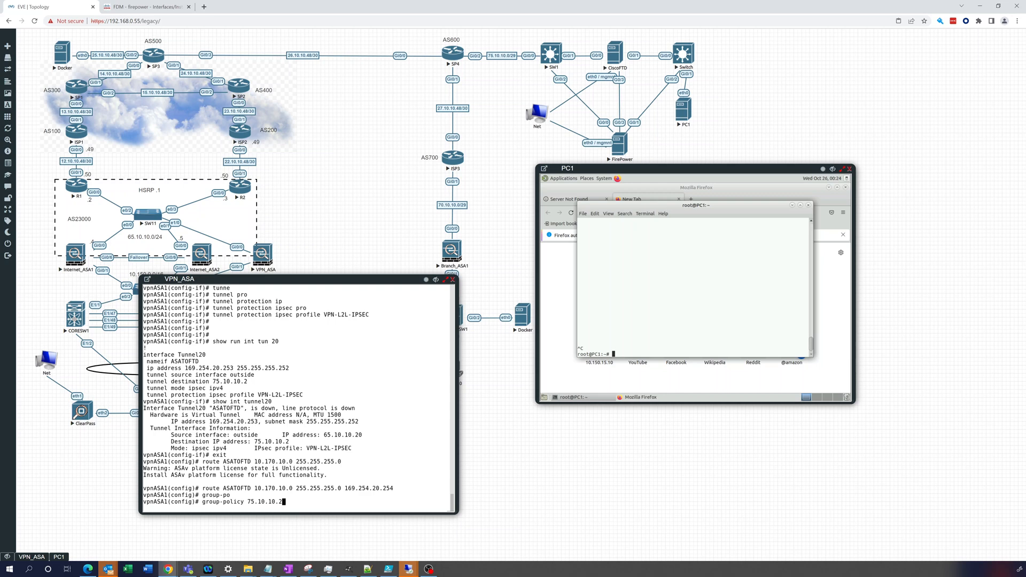
text(internal)
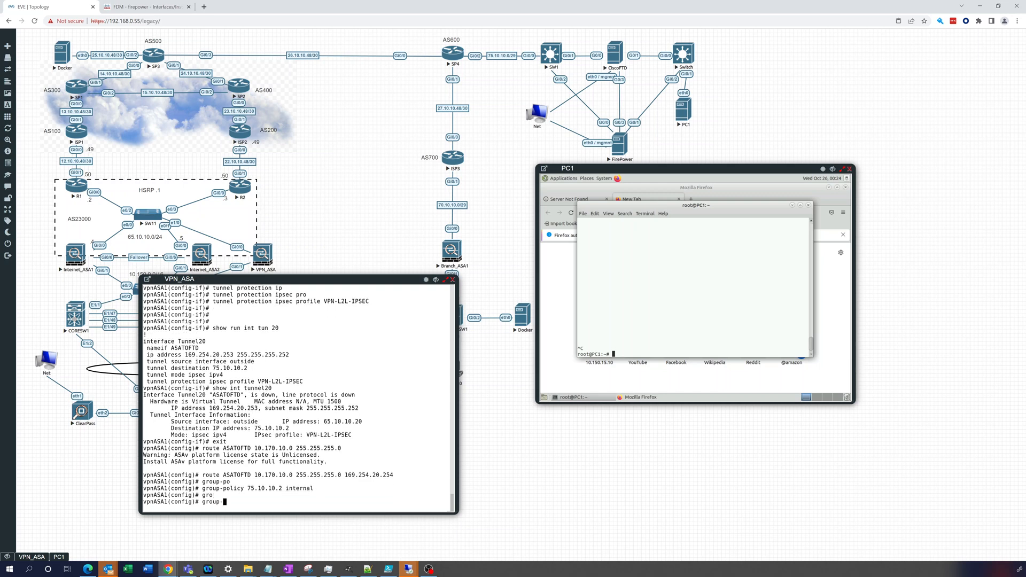
Under group-policy 75.10.10.2 attributes set vpn-tunnel-protocol ikev2, then list the running configuration.
text(group-policy 75.10.10.2 attributes)
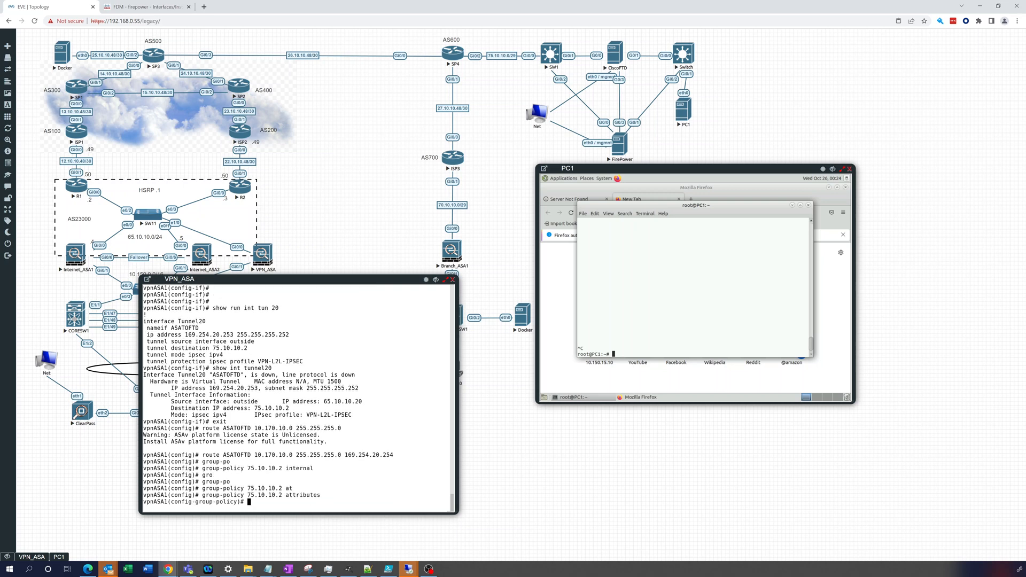
text(vpn-tunnel-protocol)
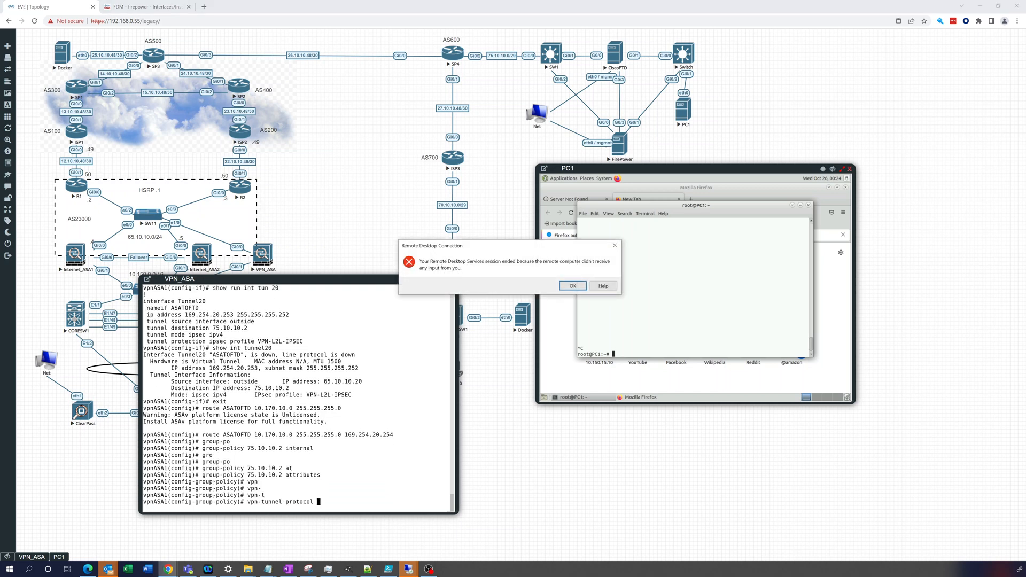
click(571, 285)
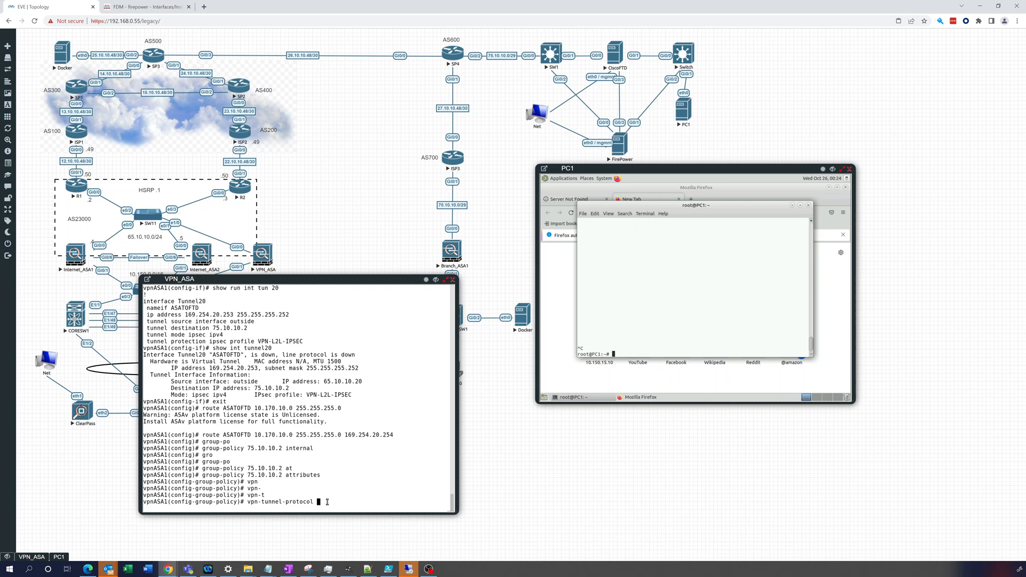
text(ikev2)
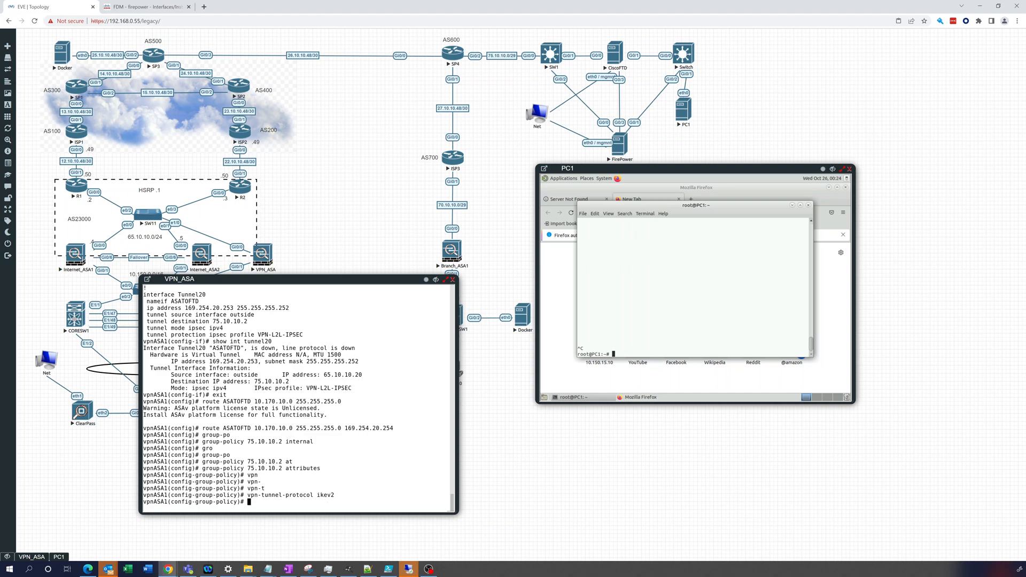
text(show run)
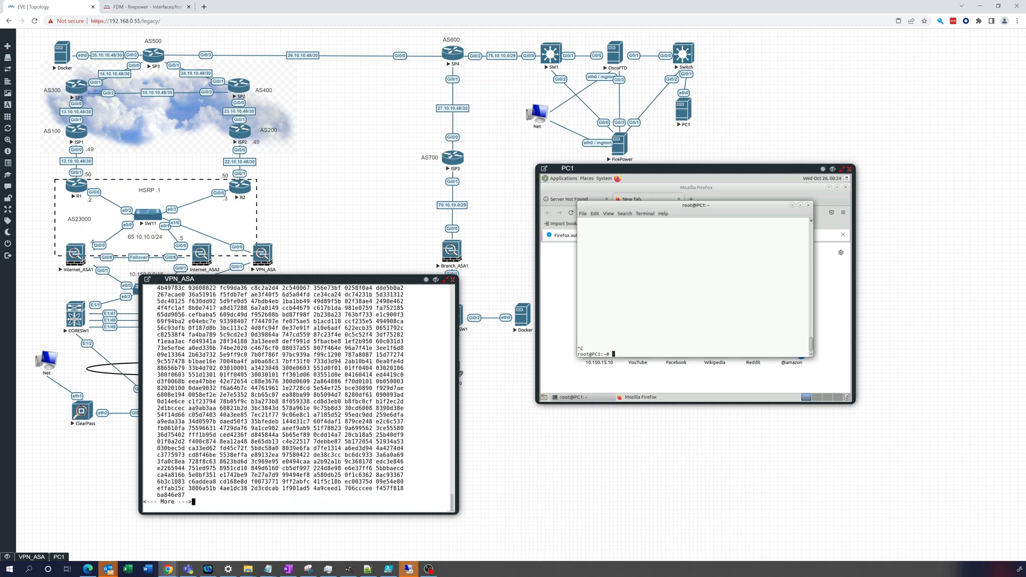
Page the running config and highlight 'crypto ikev2 enable outside'.
key(Space)
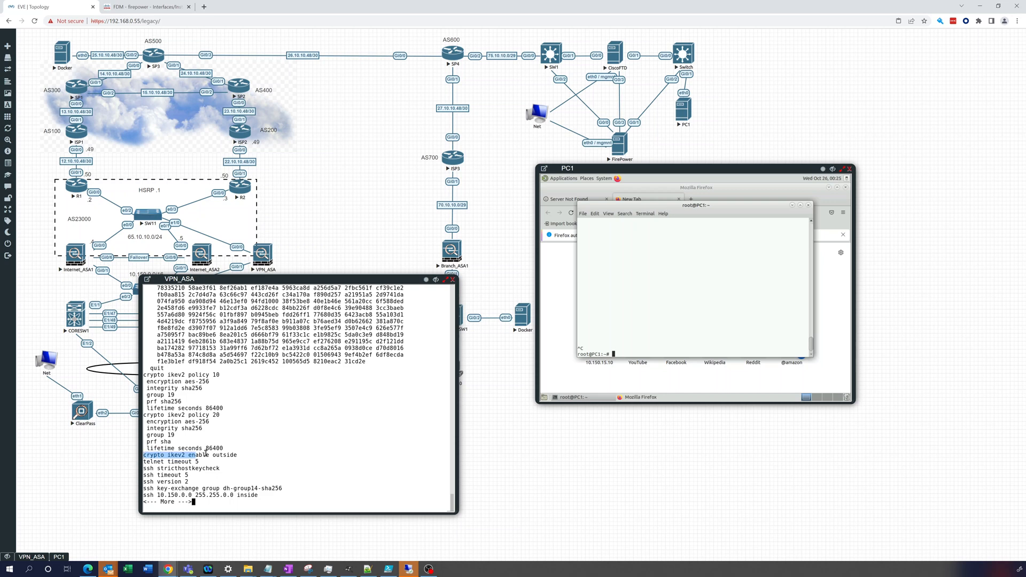
double_click(190, 455)
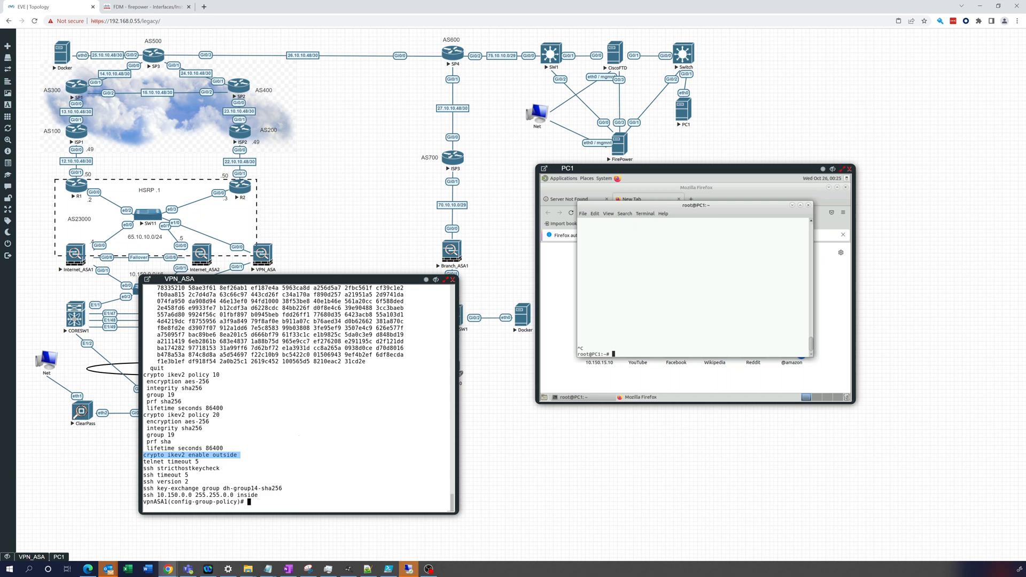
Exit group-policy mode and enter 'tunnel-group 75.10.10.2 type ipsec-l2l'.
text(exit)
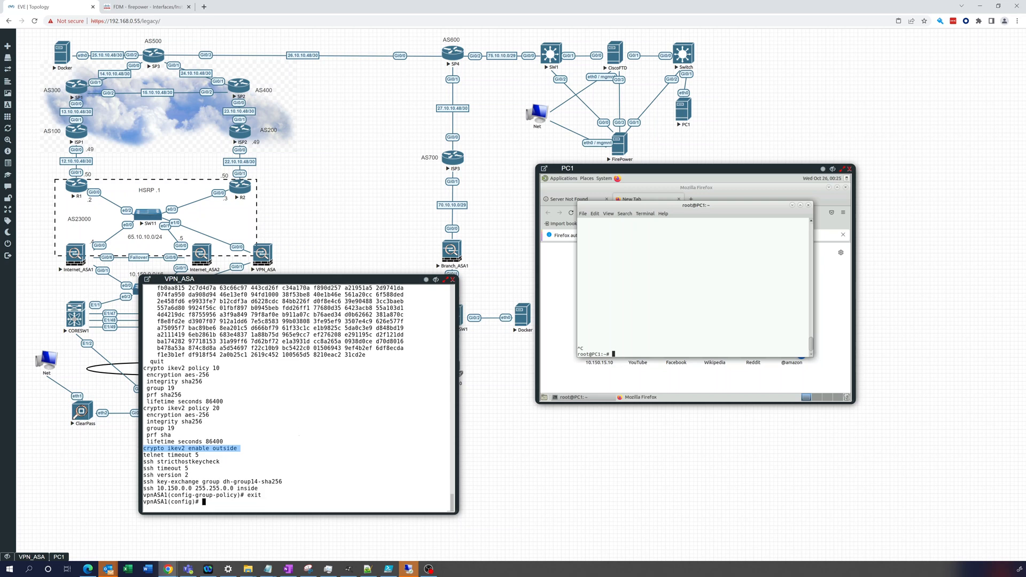
text(tunnel-group)
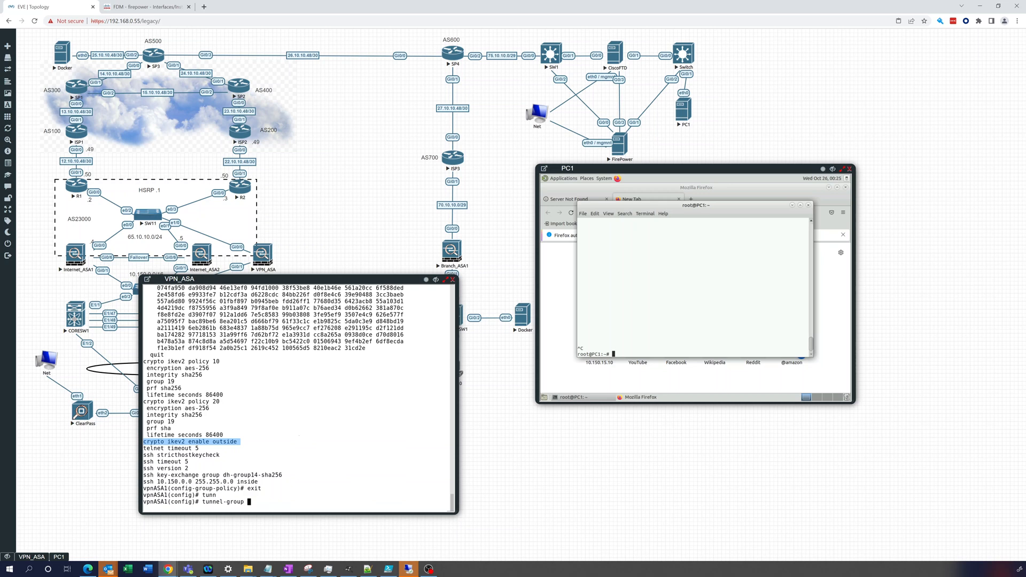
text(75)
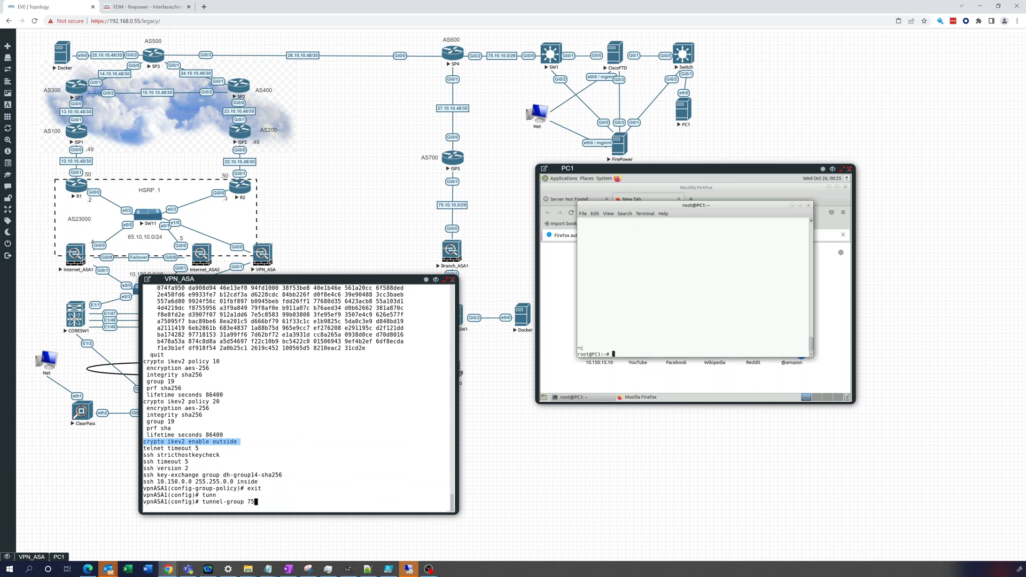
text(.10.10)
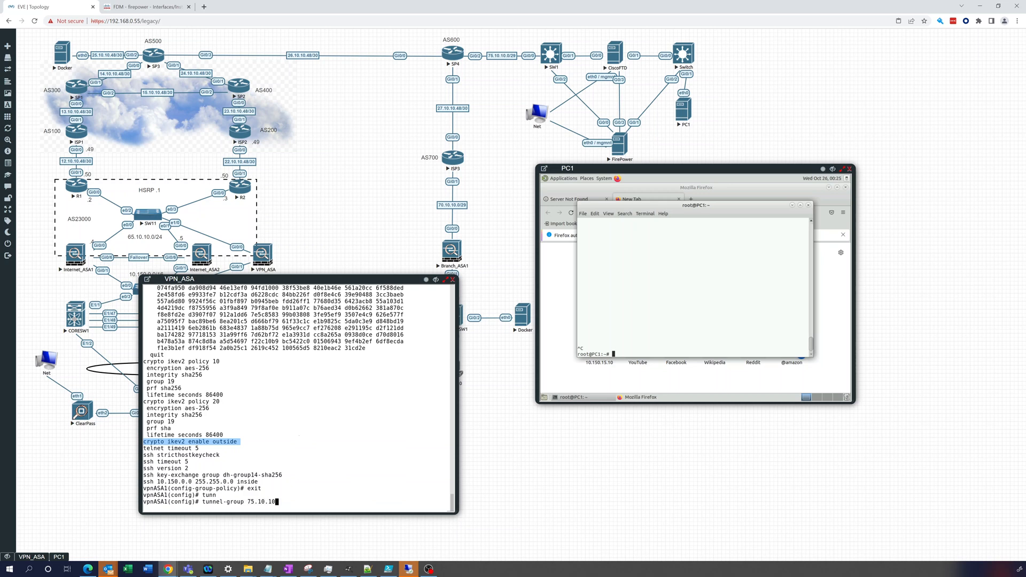
text(.2 type l2)
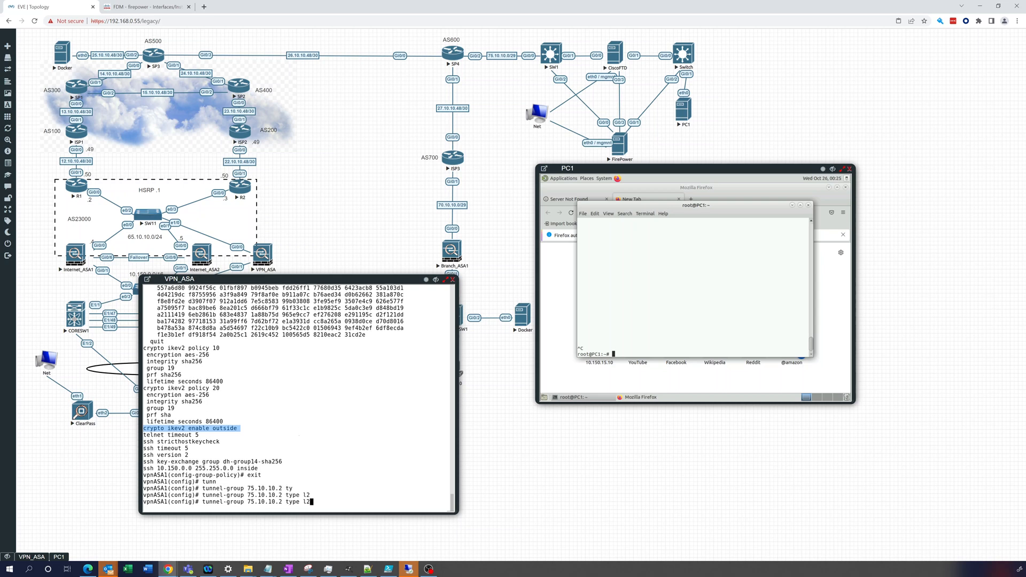
text(ipsec-l2l)
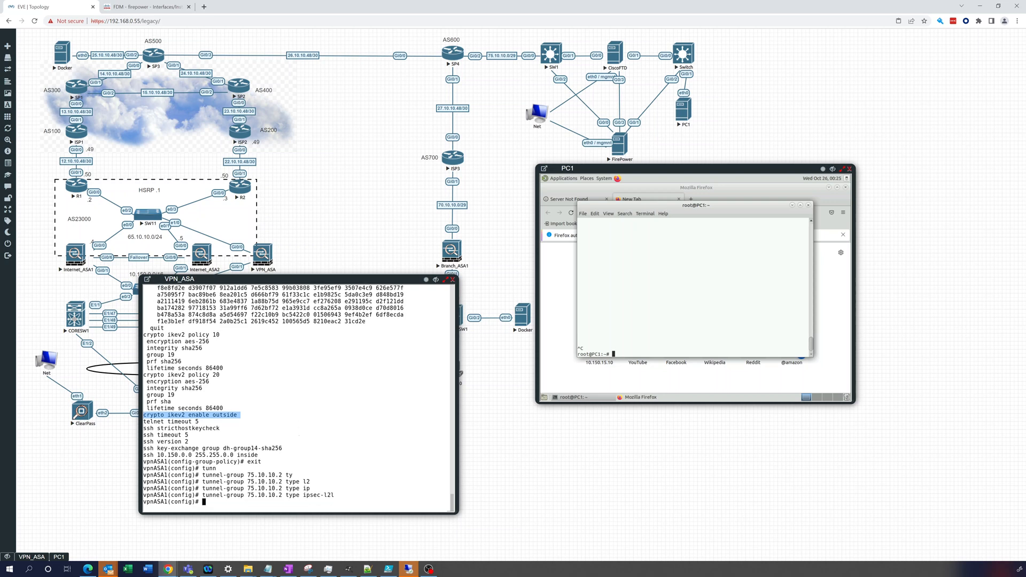
Begin a second 'tunnel-group 75.10.10.2' command for its attributes.
text(tunnel-group 7)
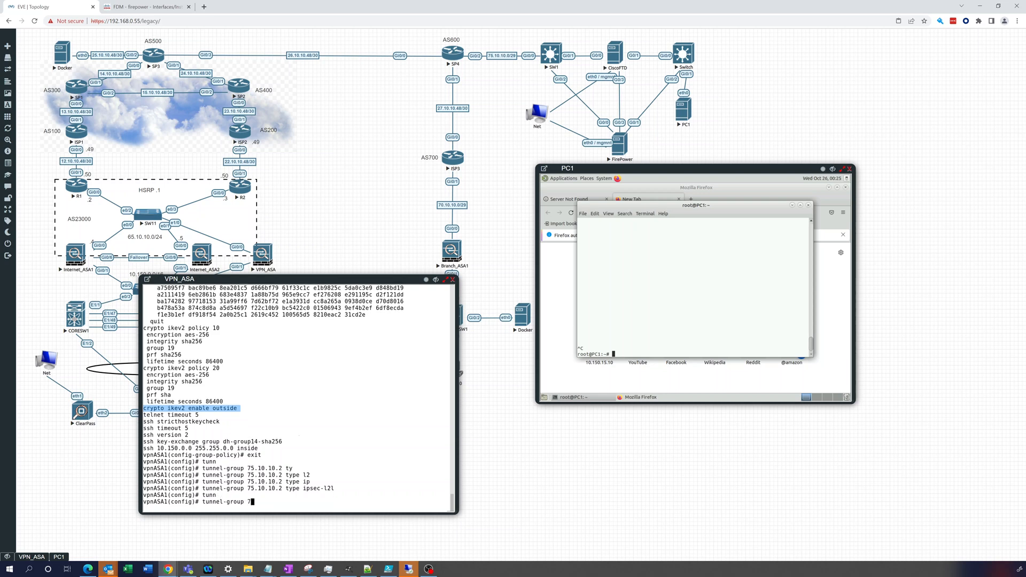
text(5.10.10.2)
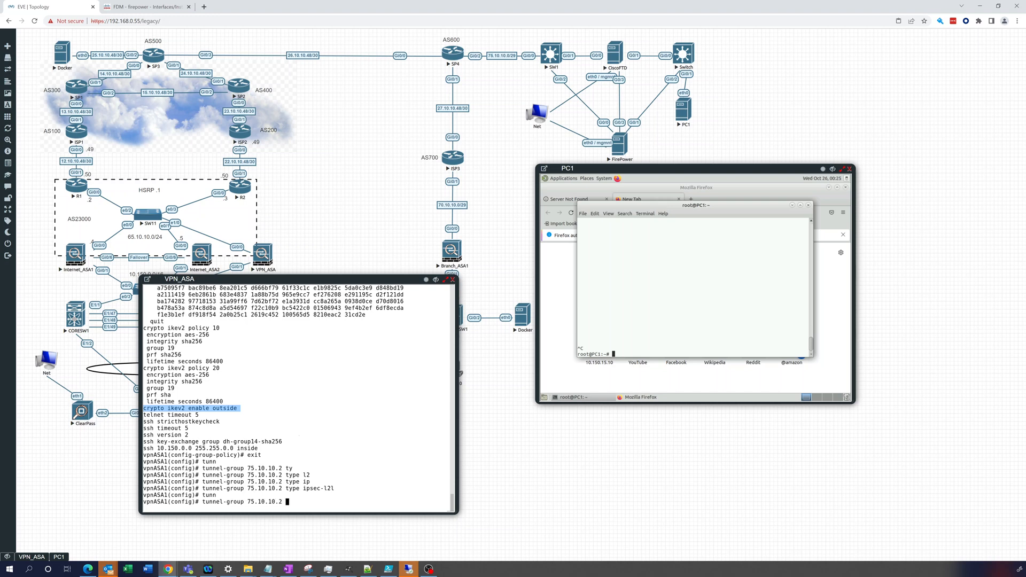
Enter general-attributes and set default-group-policy 75.10.10.2.
text(general-attributes)
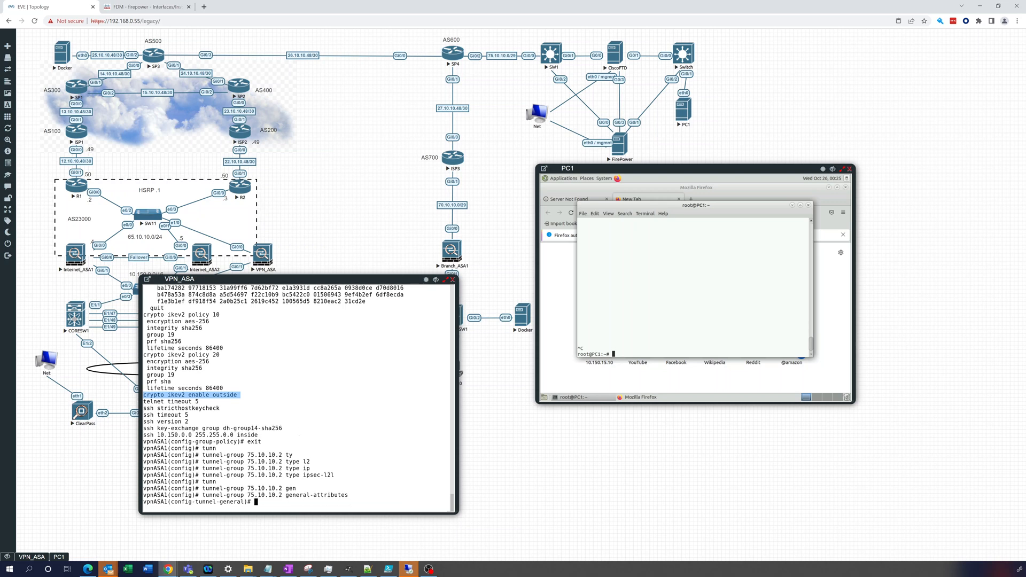
text(default-group-policy)
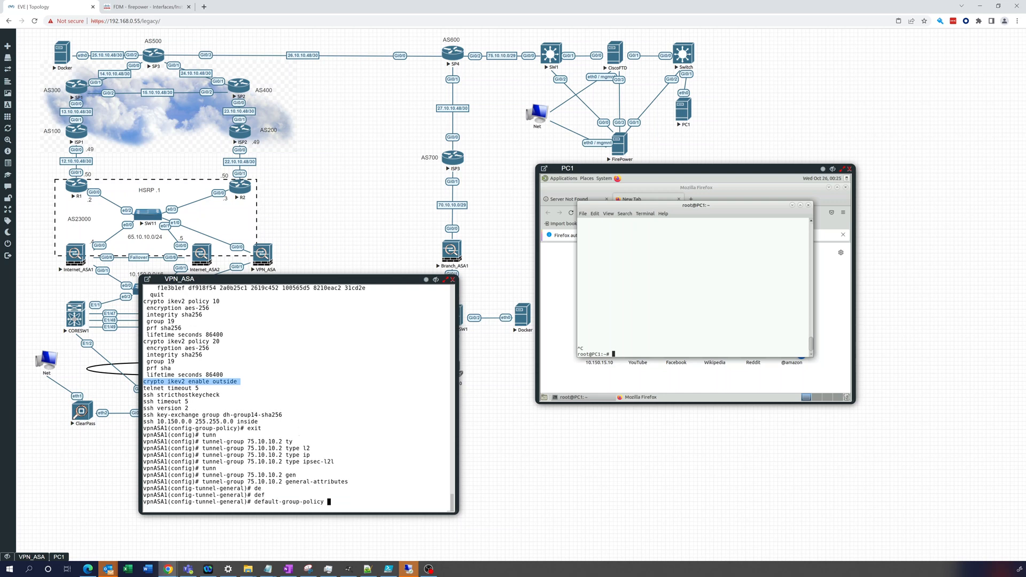
text(75.10.10.2)
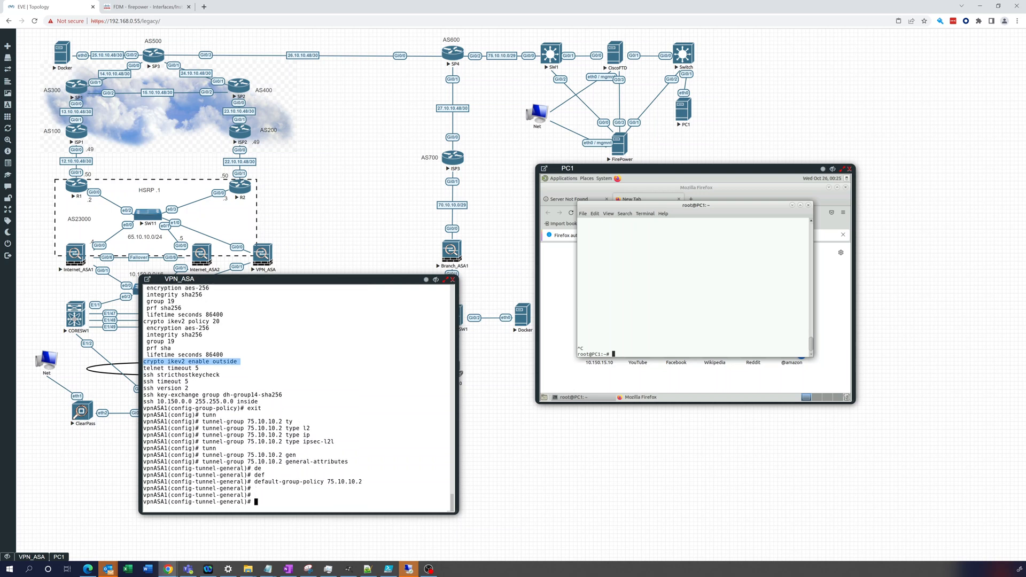
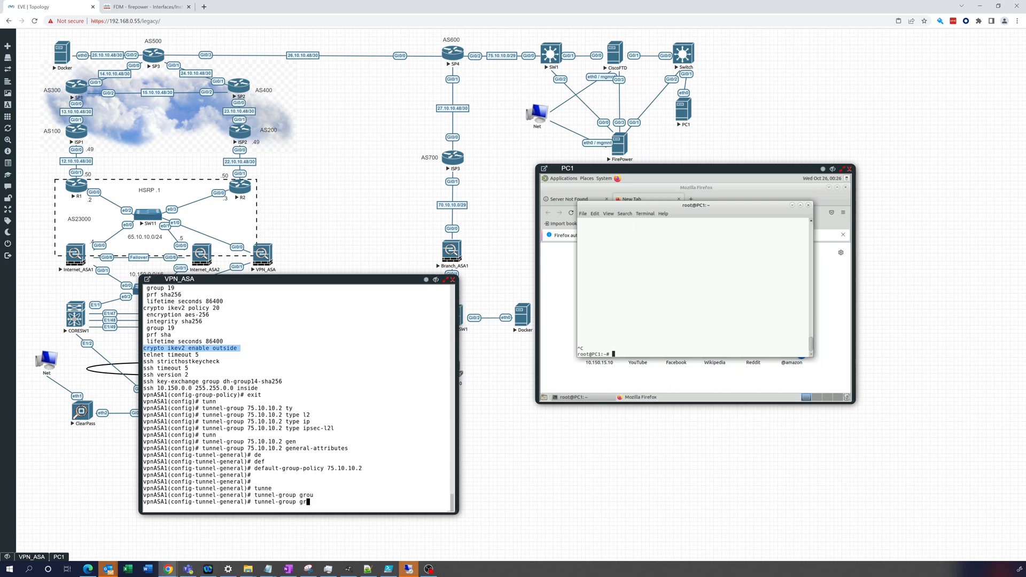
Enter 'tunnel-group 75.10.10.2 ipsec-attributes' mode.
key(BackSpace)
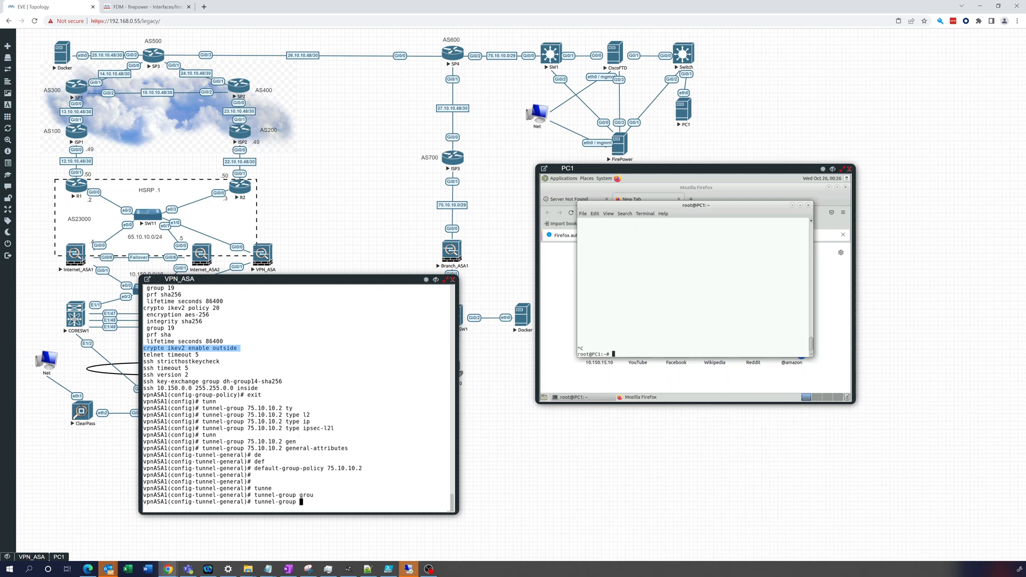
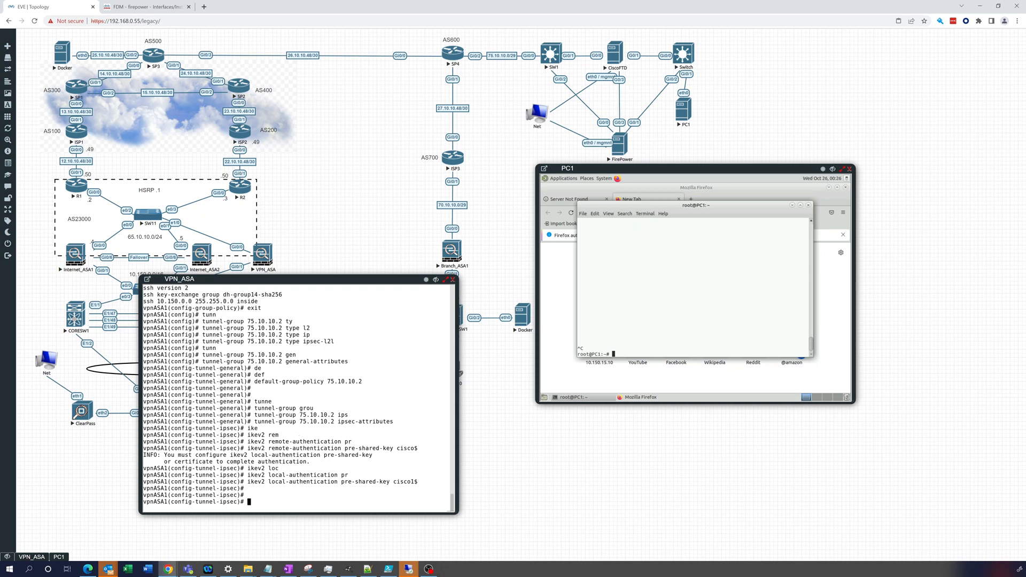
Save with 'wr mem', then run 'show int tunnel 20' and 'show vpn-sessiondb l2l'.
text(wr mem)
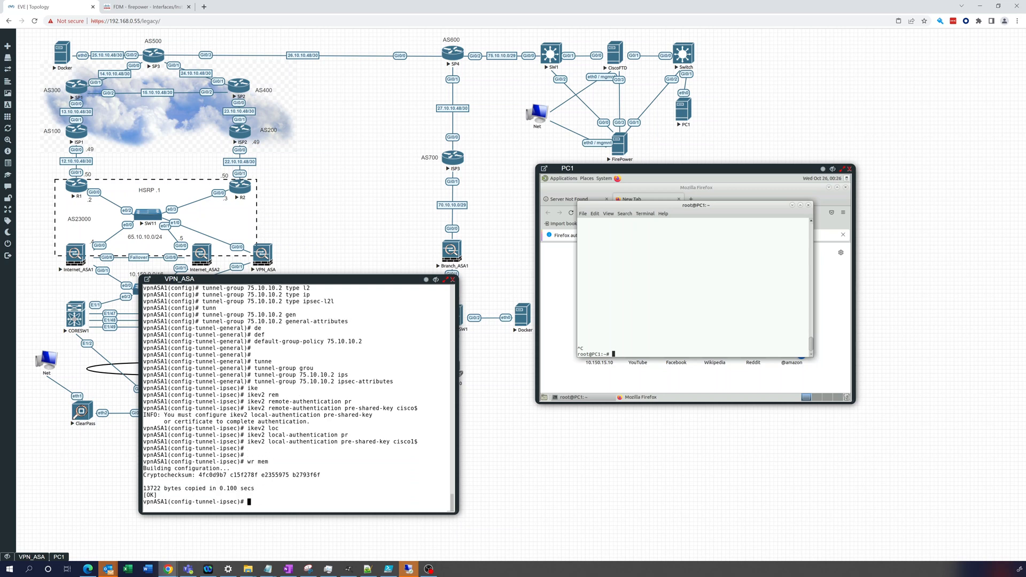
text(exit)
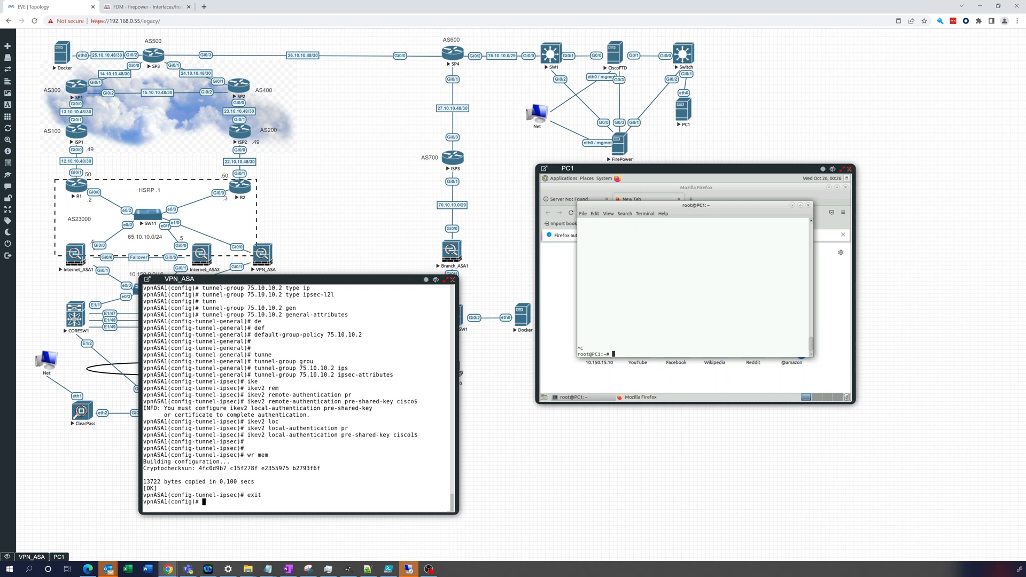
text(show int tunnel 20)
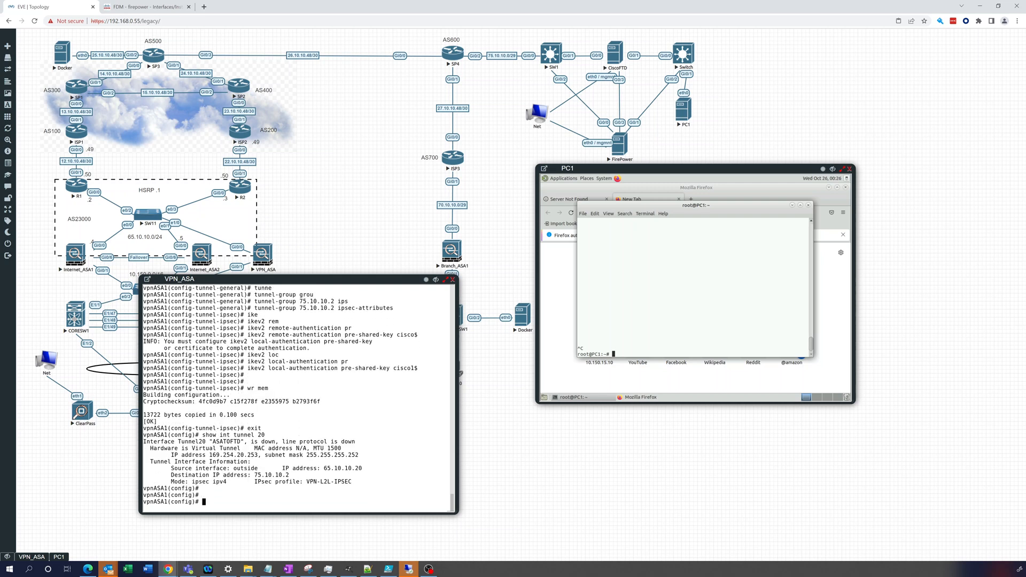
text(show vpn-sessiondb l2l)
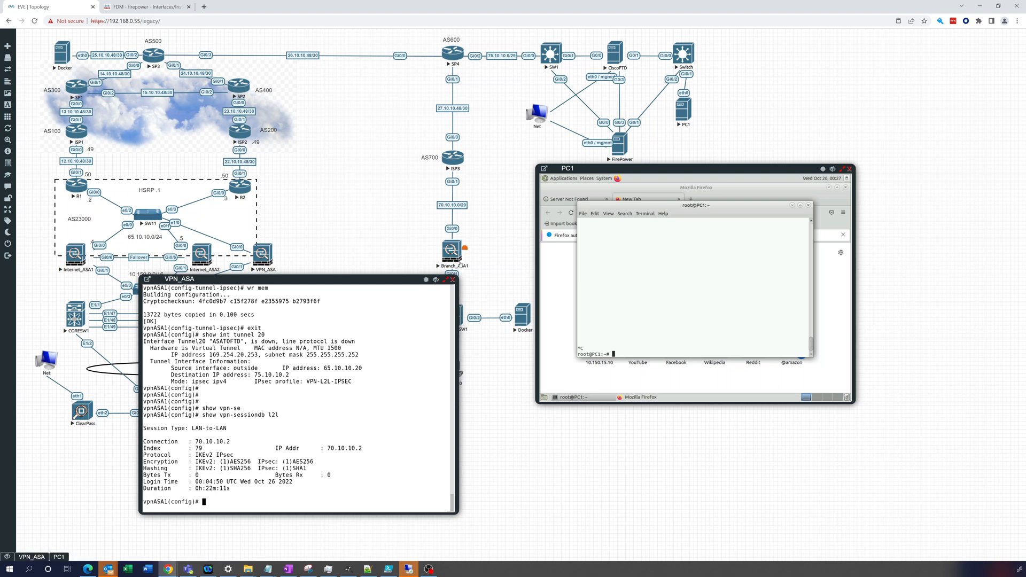
mouse_move(218, 503)
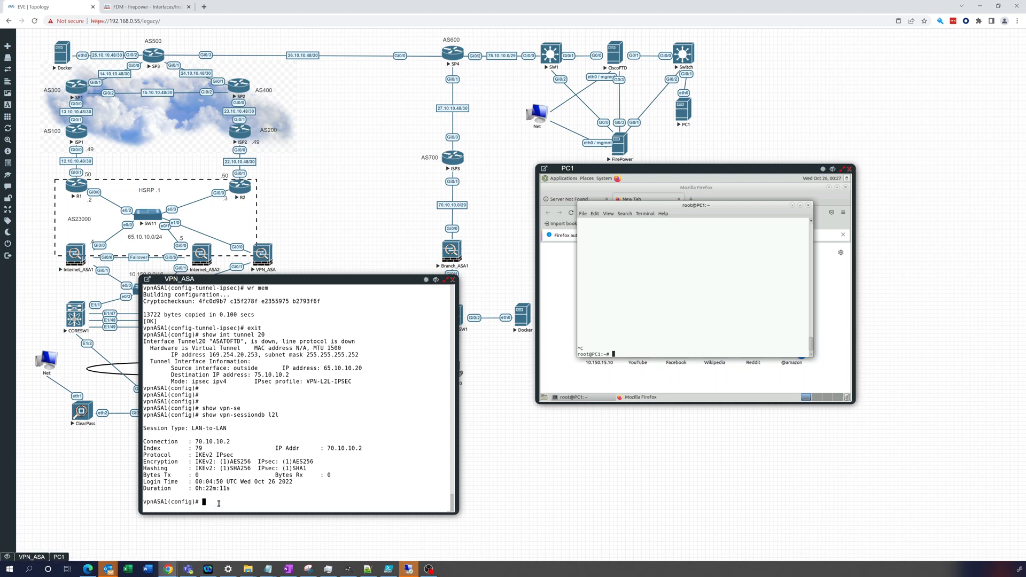
mouse_move(213, 502)
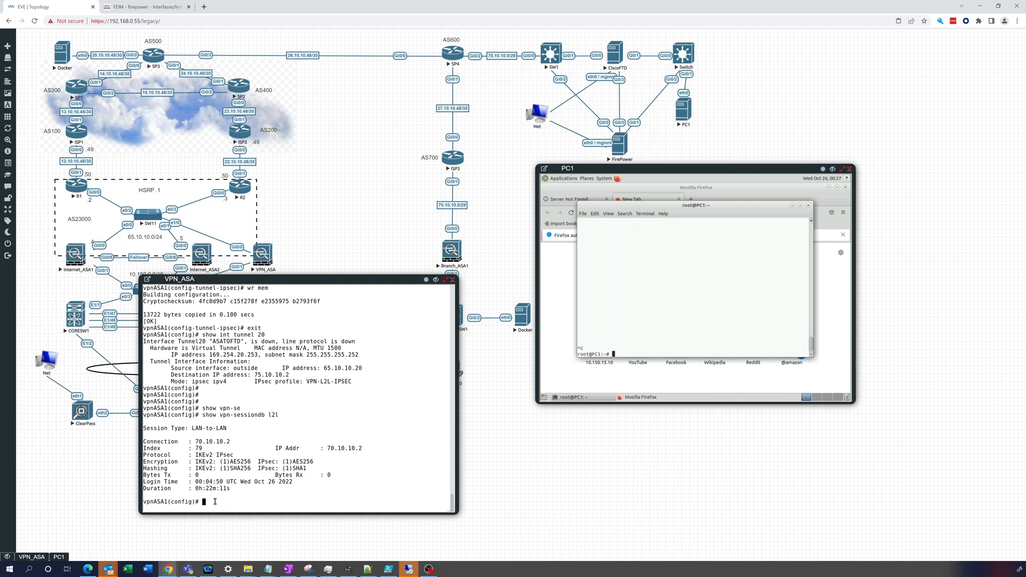
mouse_move(209, 501)
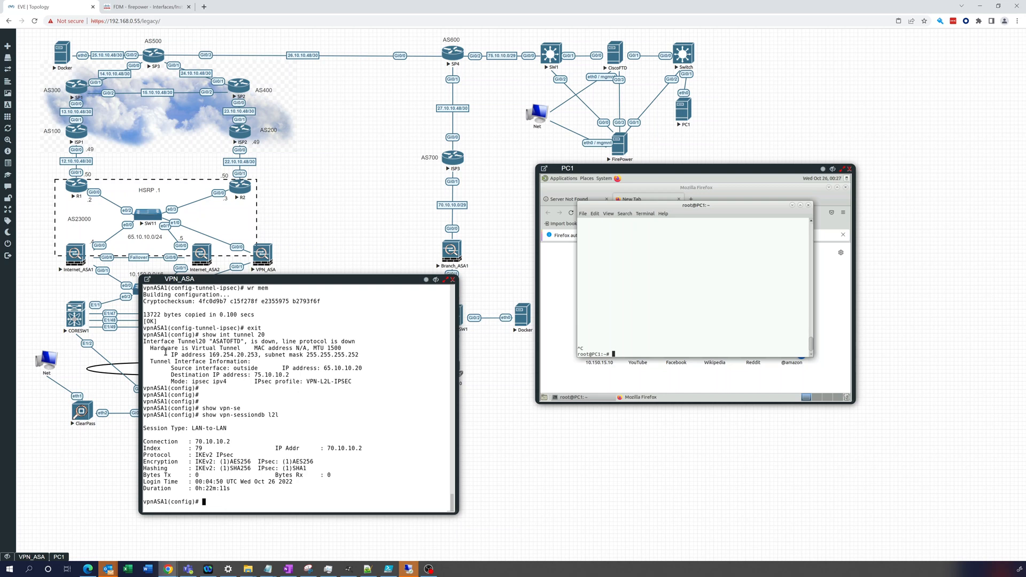
Switch to the Firepower Device Manager interfaces page.
click(150, 6)
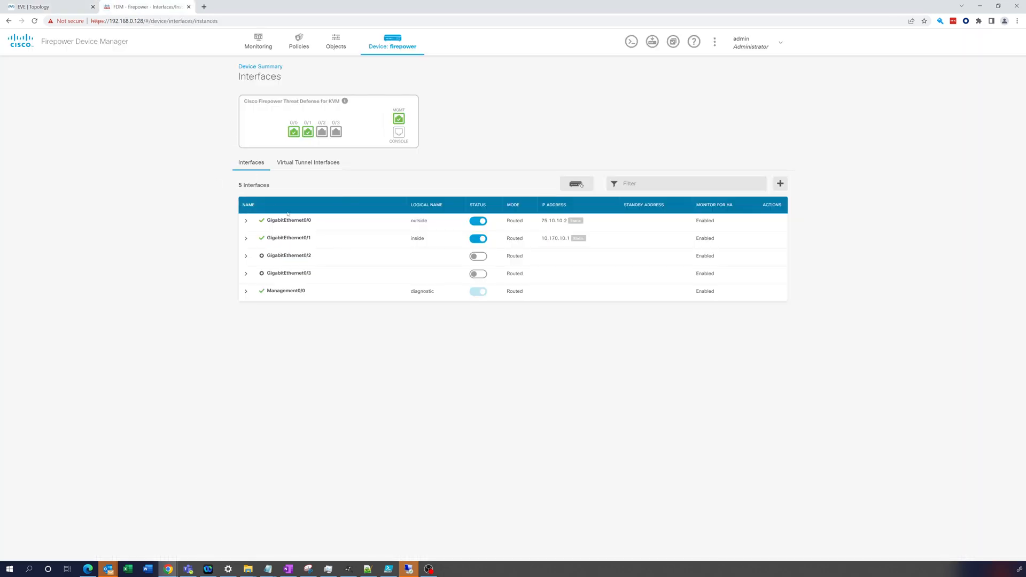
mouse_move(461, 285)
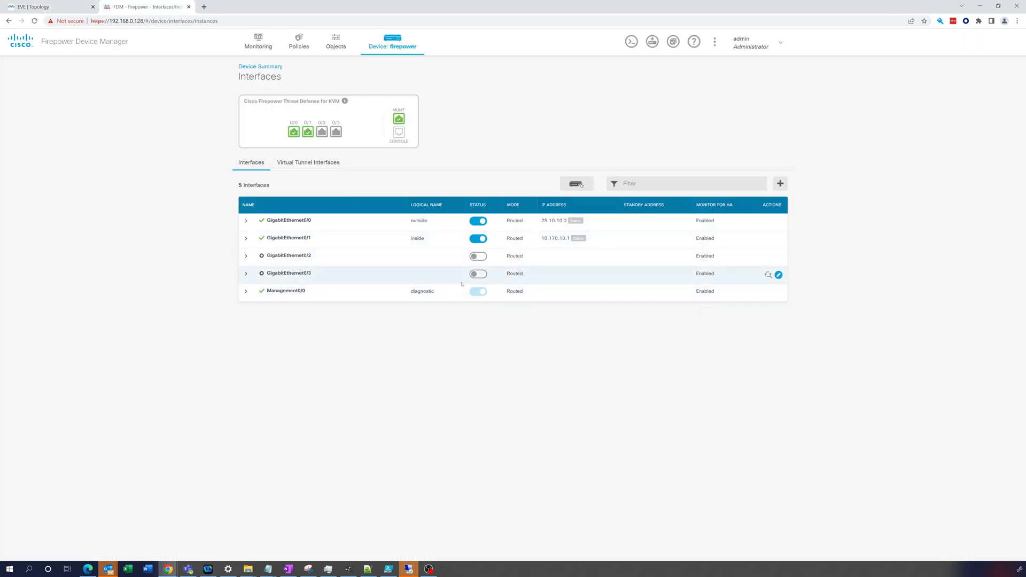